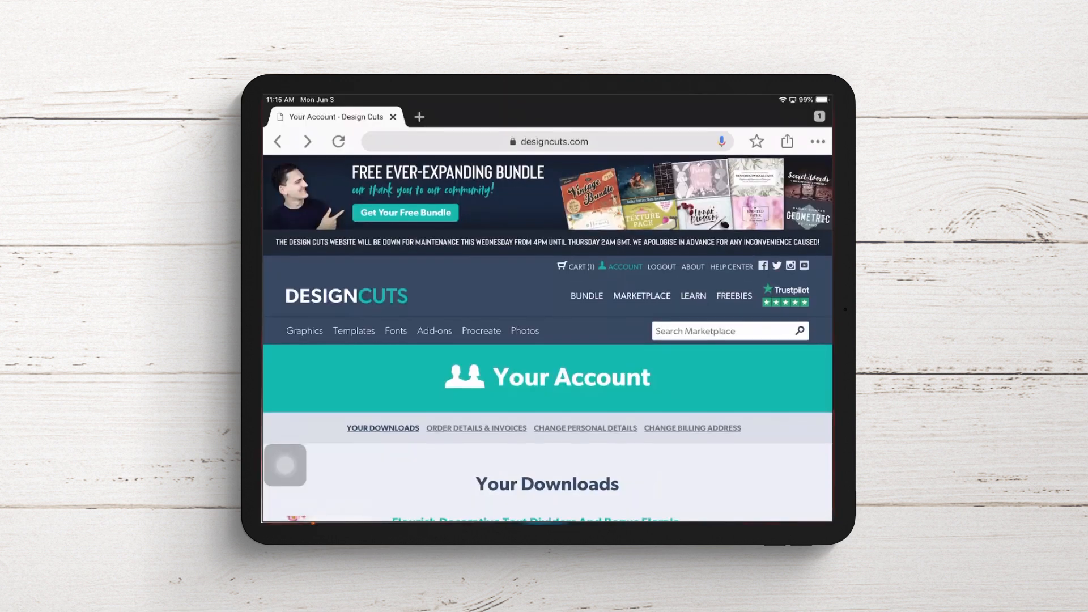
Step: Download all files of the Violetta Font Pack as a zip from Your Downloads
scroll("down", 3)
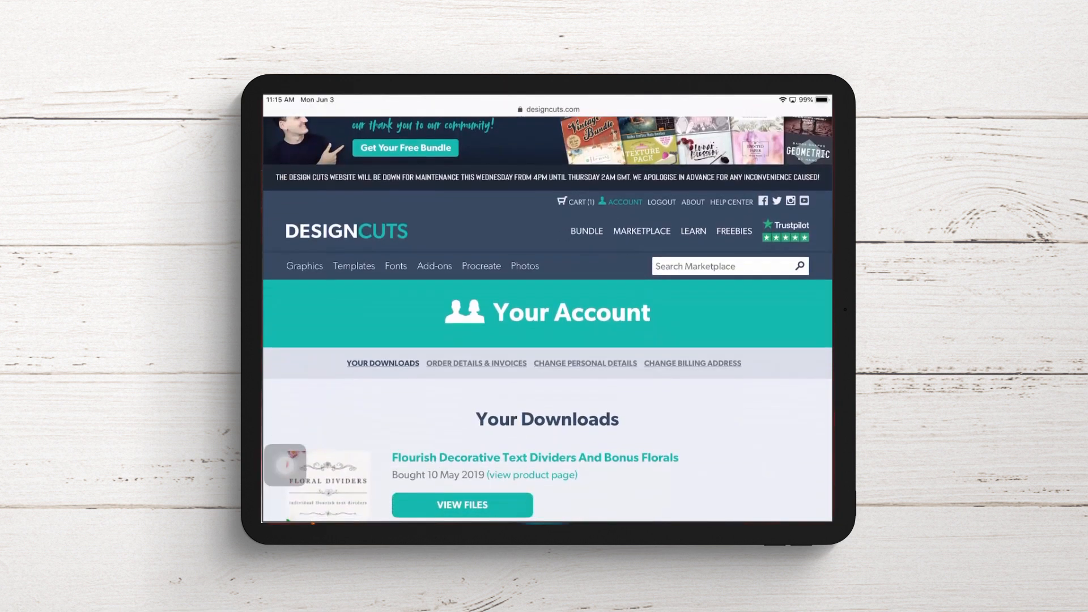
scroll("down", 3)
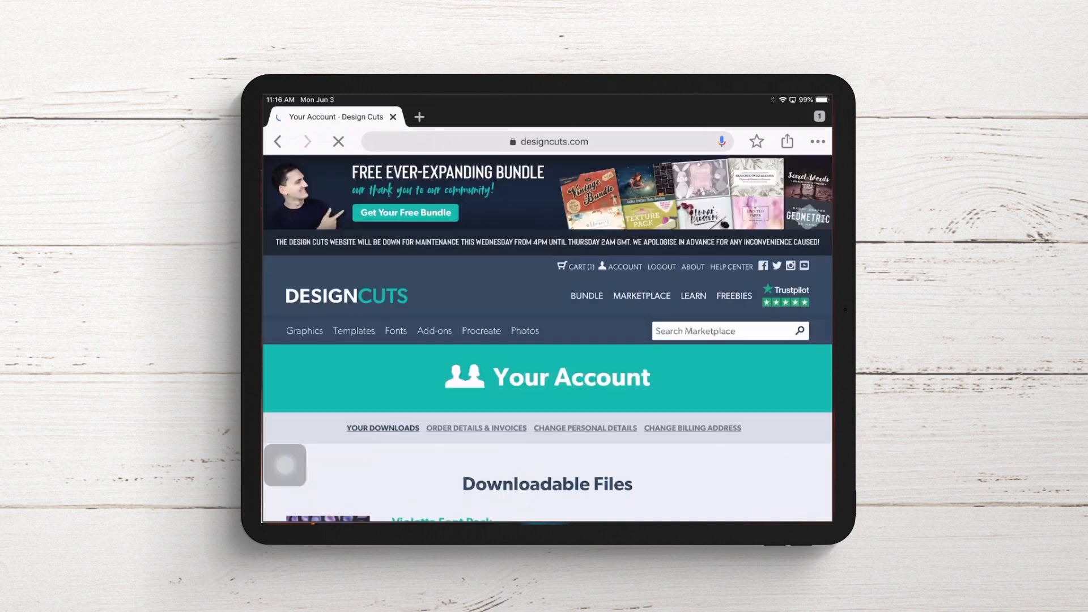
scroll("down", 3)
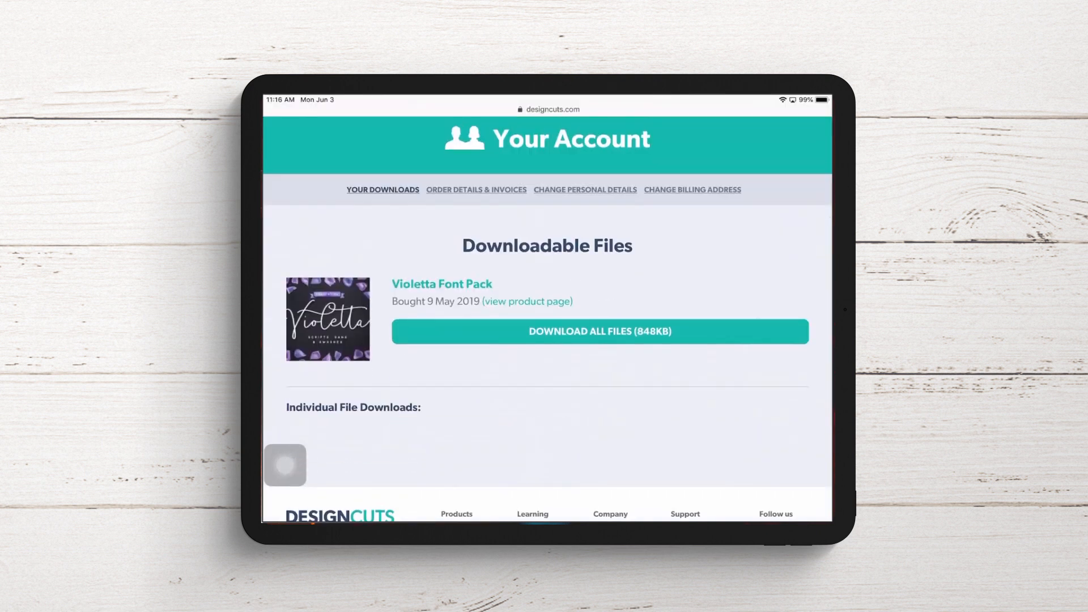
left_click(599, 331)
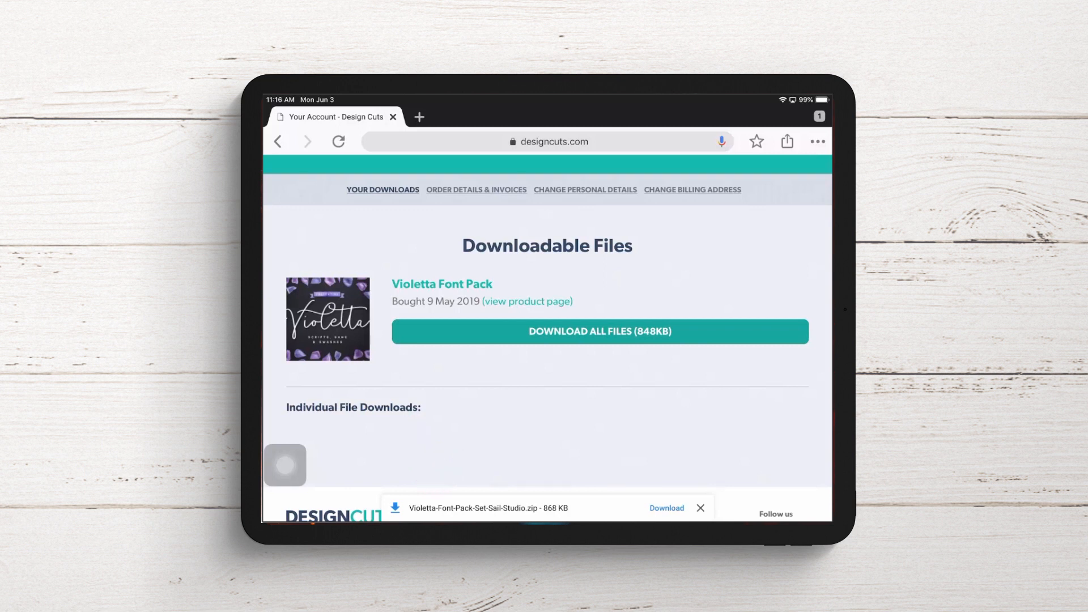
left_click(665, 508)
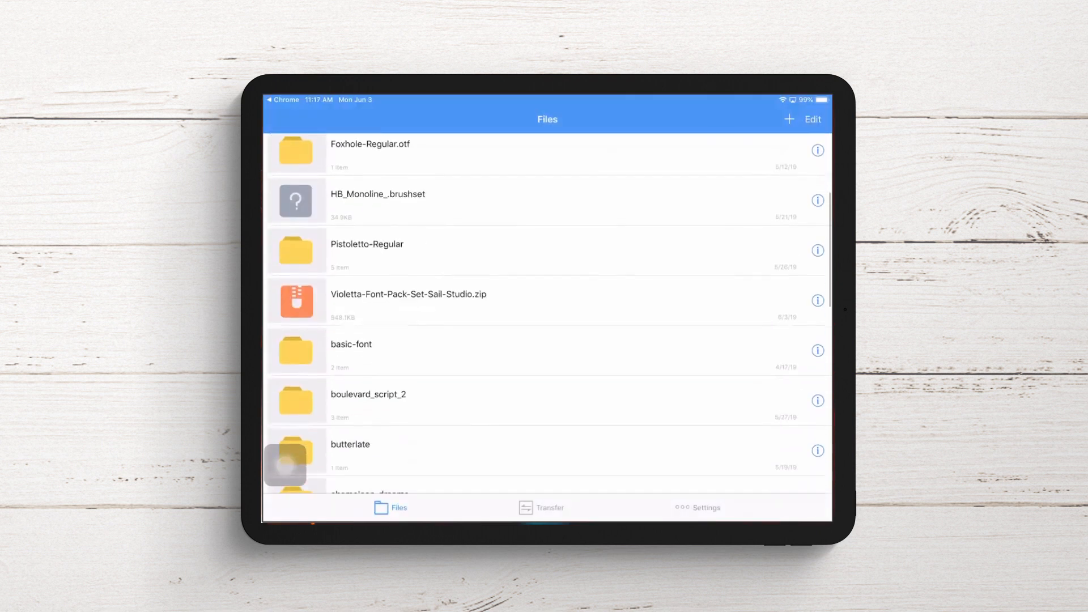
Step: Scroll to the Violetta pack in Unzip and open its Desktop Fonts OTF folder
scroll("down", 3)
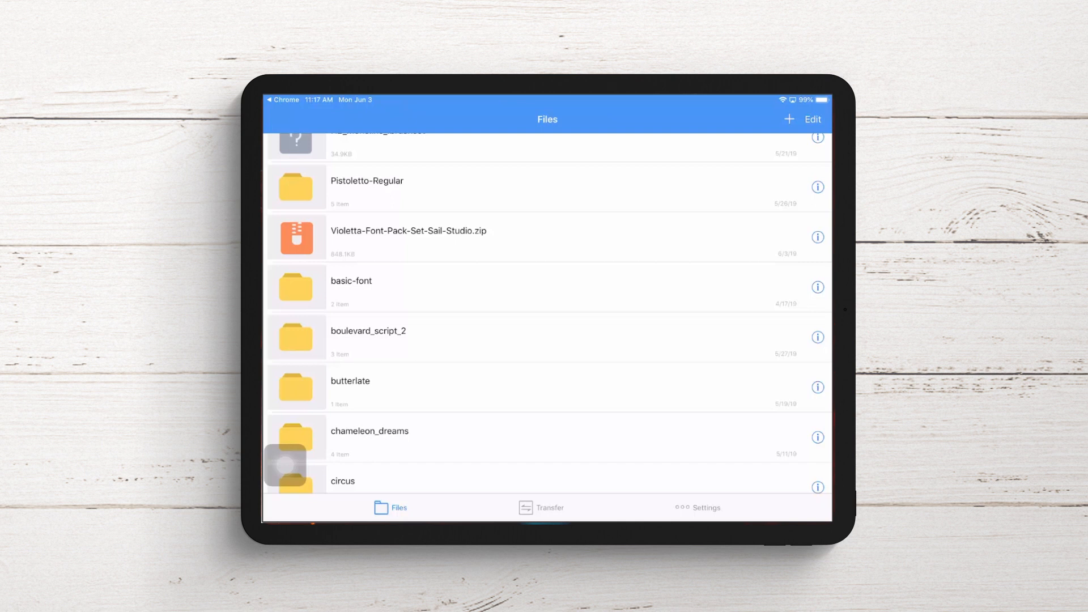
scroll("down", 3)
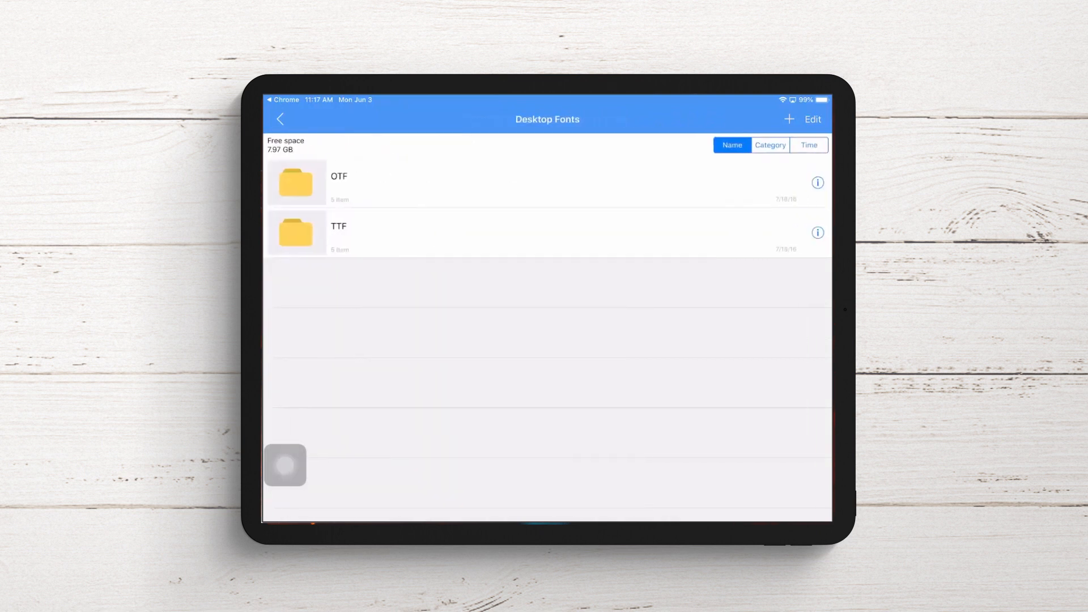
left_click(296, 183)
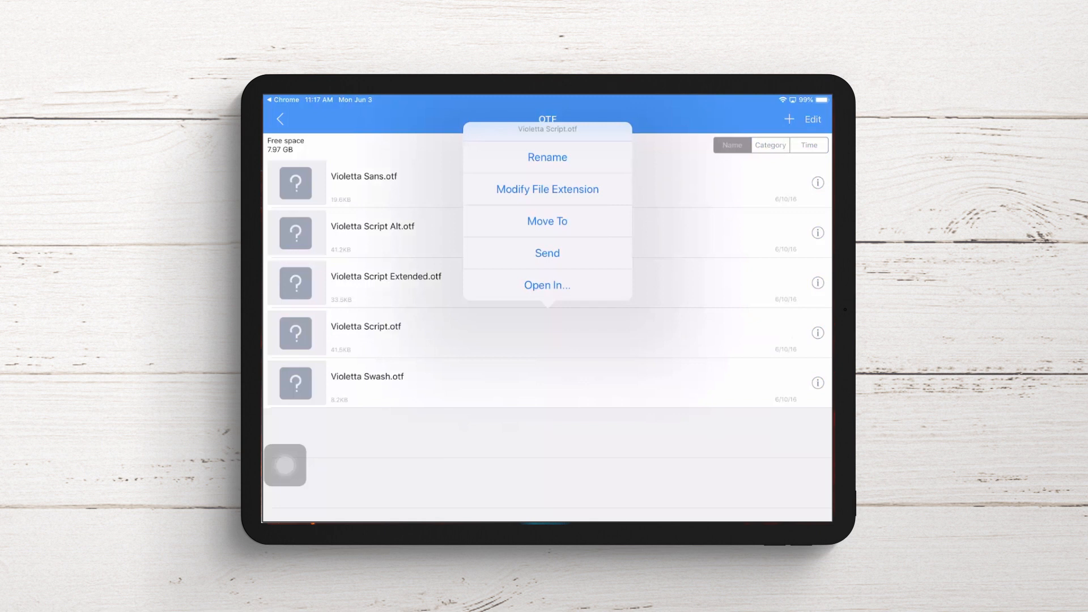
Step: Open Violetta Script.otf in Procreate through the Open In share sheet
left_click(547, 285)
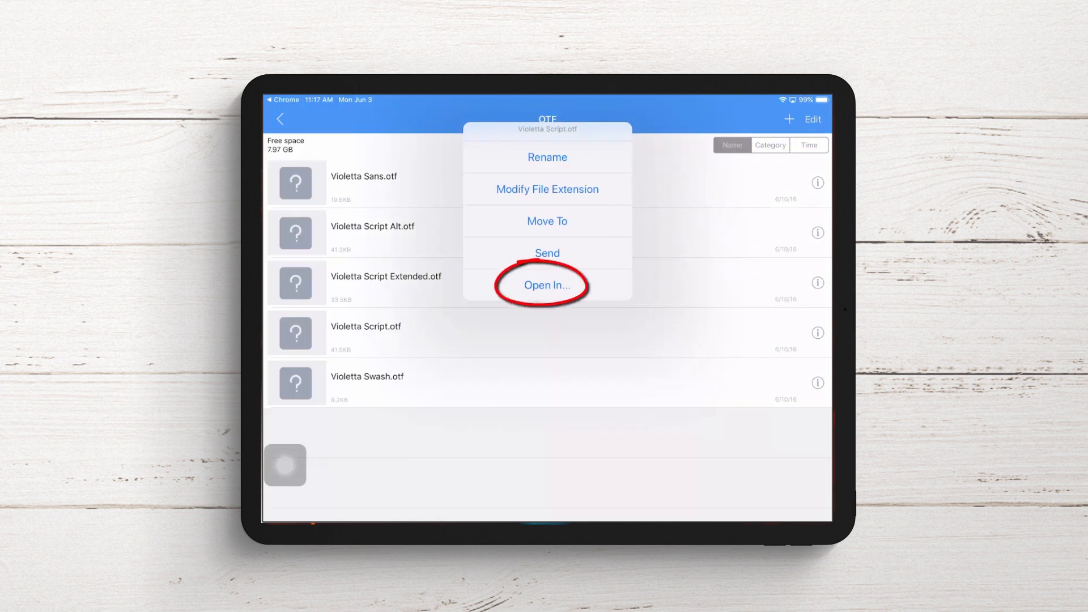
left_click(547, 284)
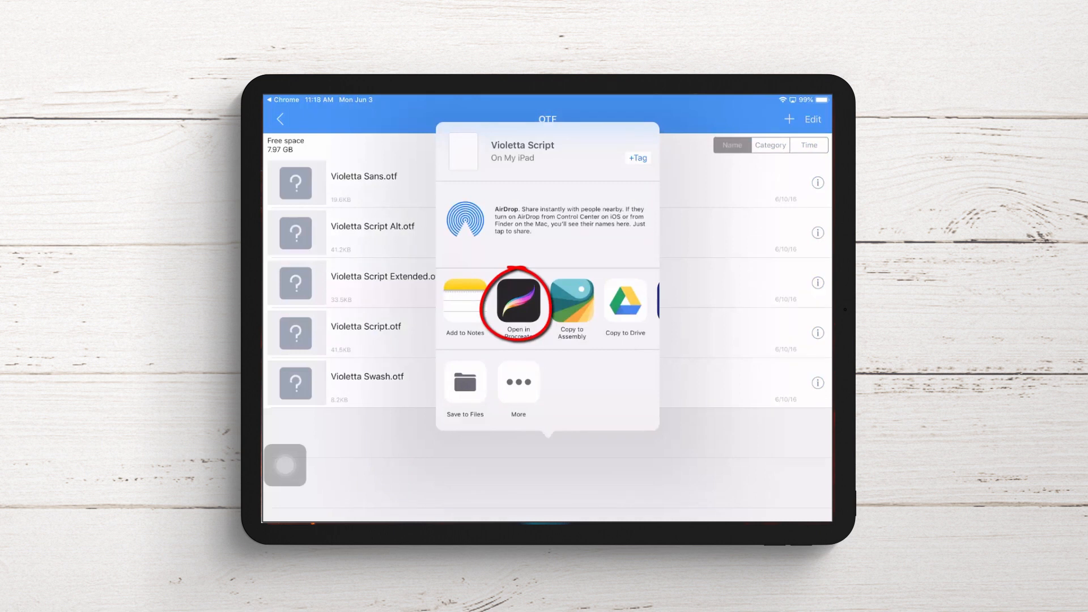
left_click(517, 303)
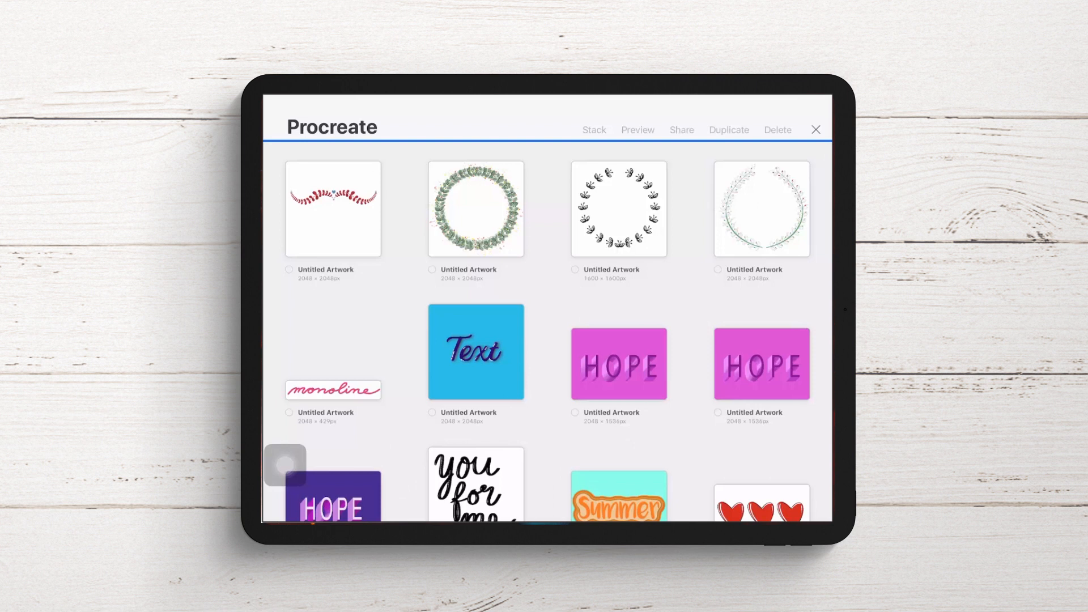
Step: Create a new blank canvas from the Procreate gallery and open it
left_click(815, 130)
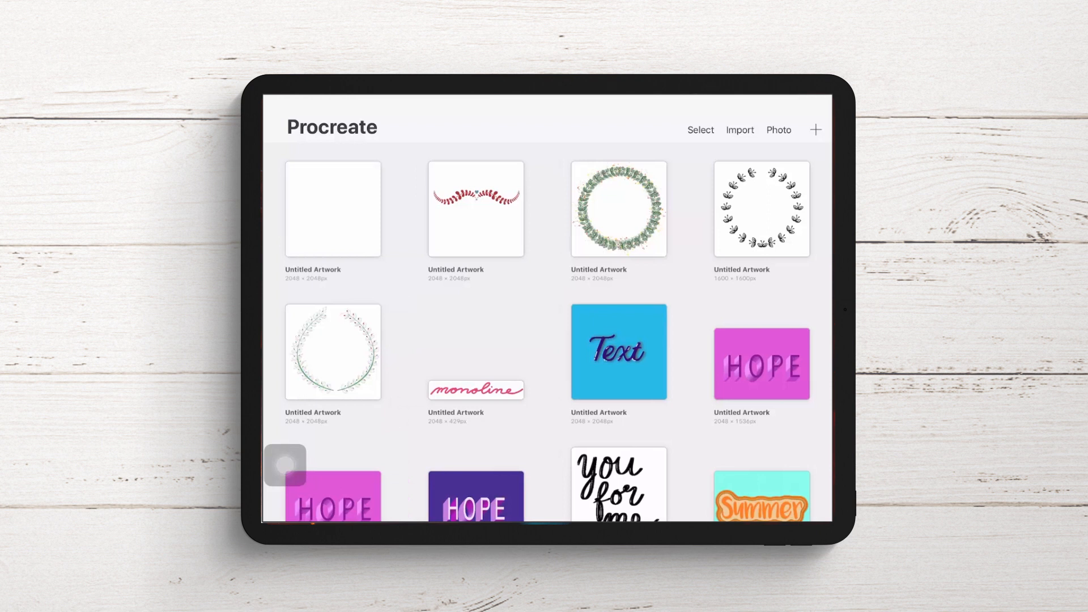
left_click(332, 209)
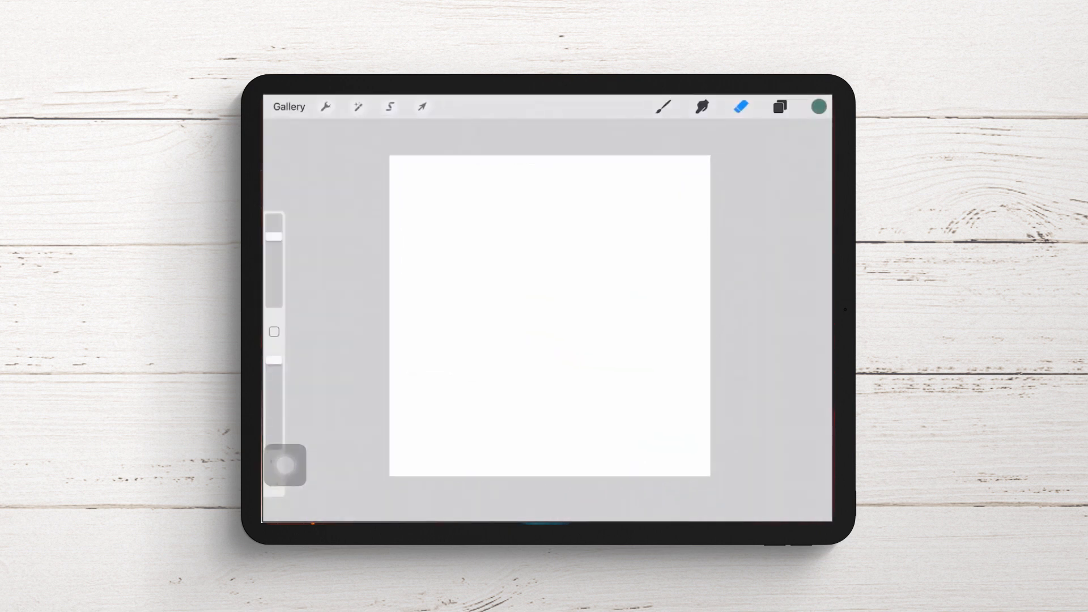
Step: Add a text object reading 'Sample' and open its Edit Style font settings
left_click(324, 106)
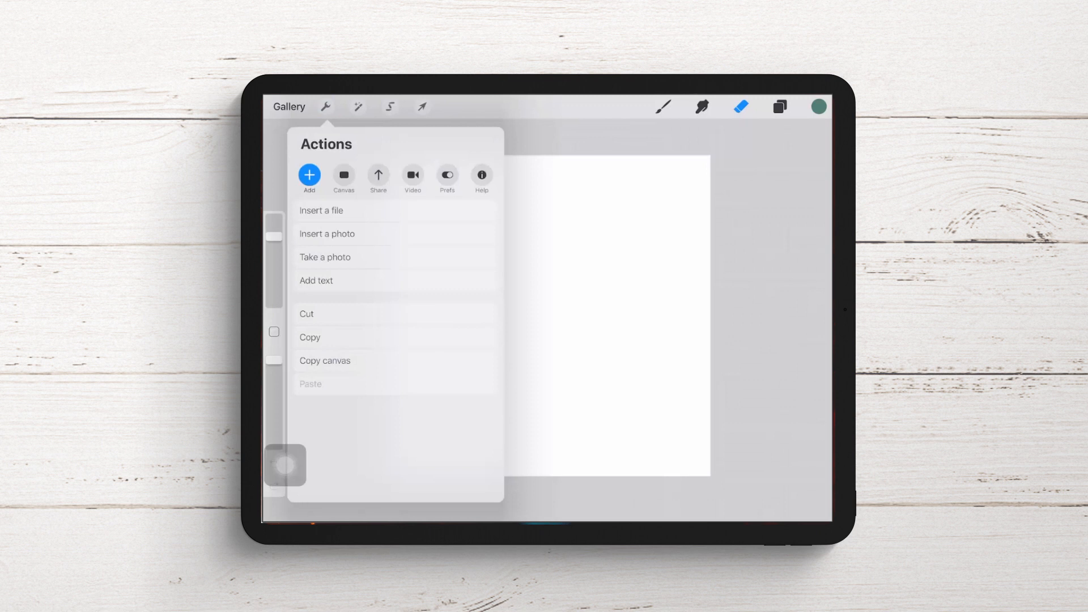
left_click(315, 281)
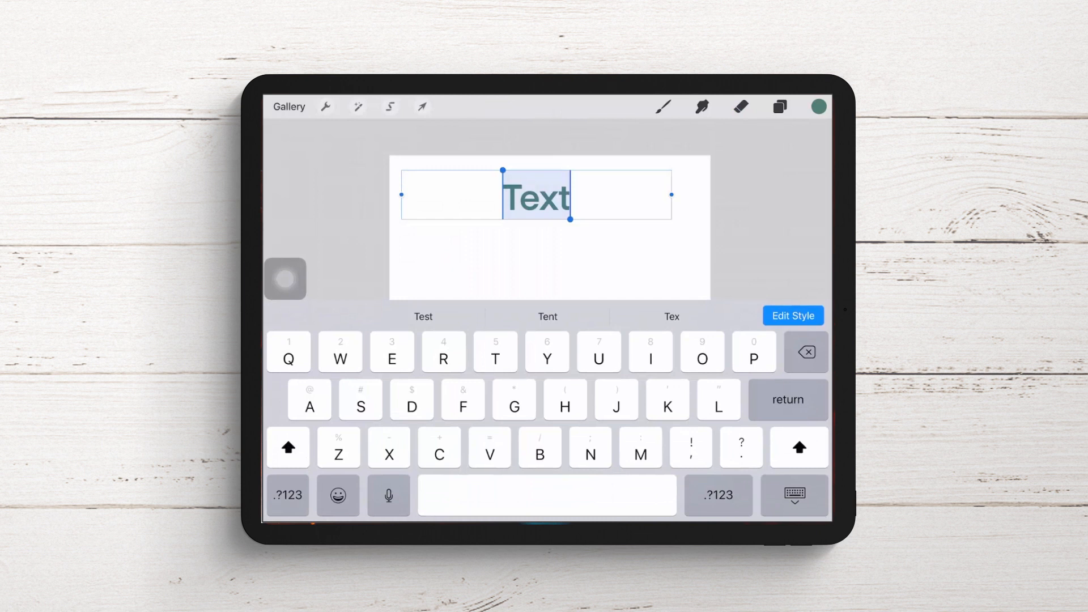
type("Sa")
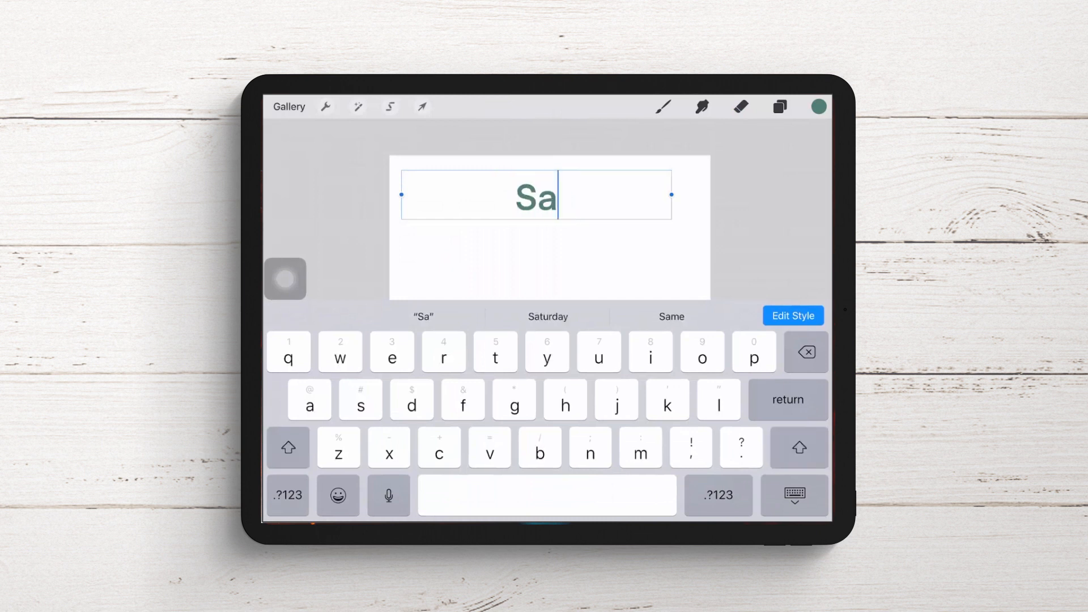
type("mple")
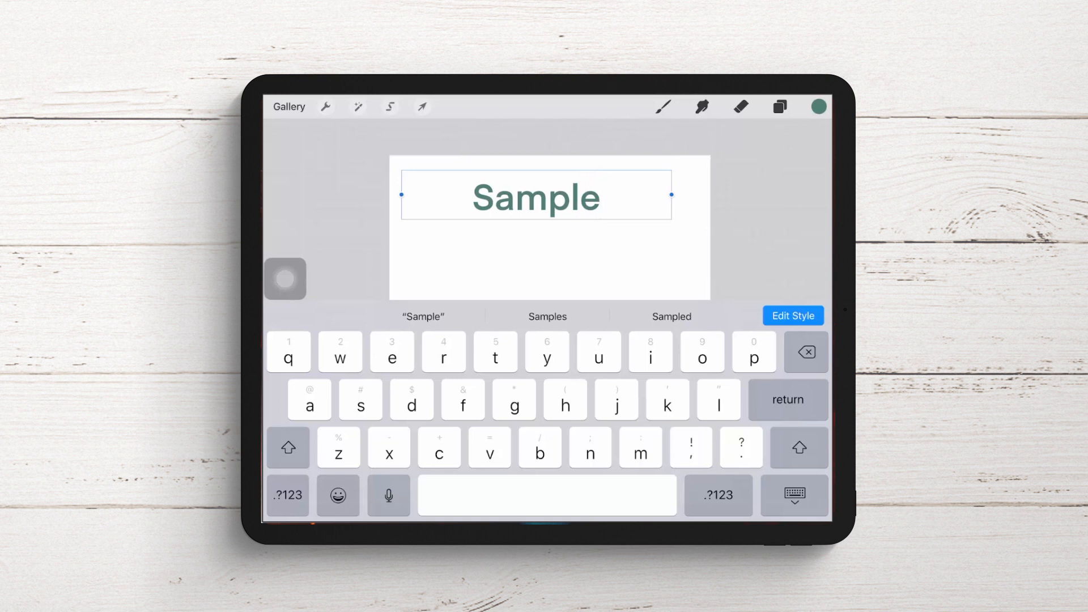
left_click(792, 316)
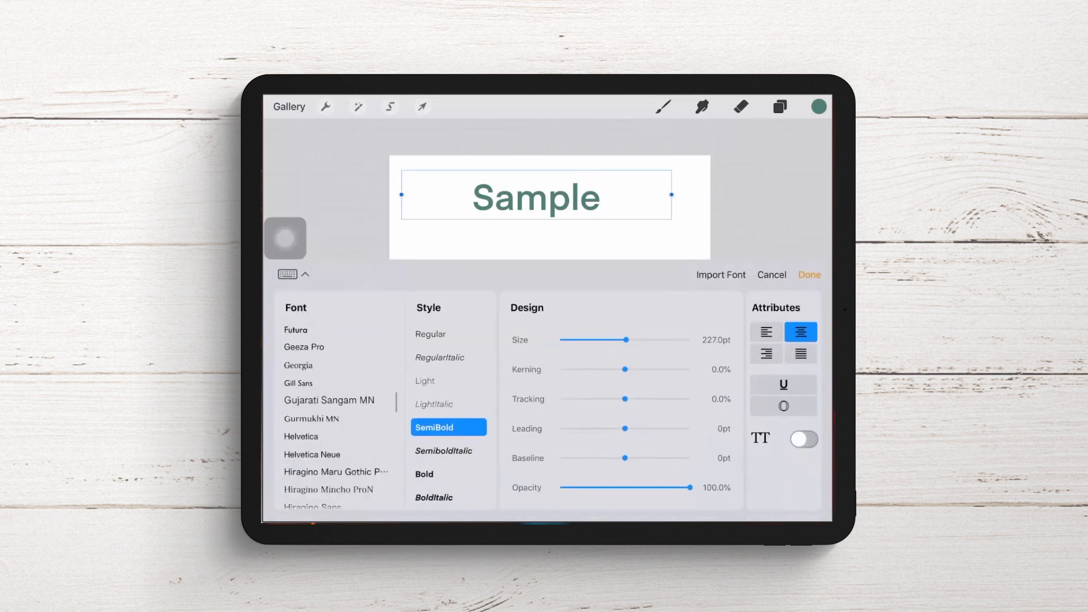
Step: Apply Violetta Script to 'Sample' and drag the text lower on the canvas
scroll("down", 3)
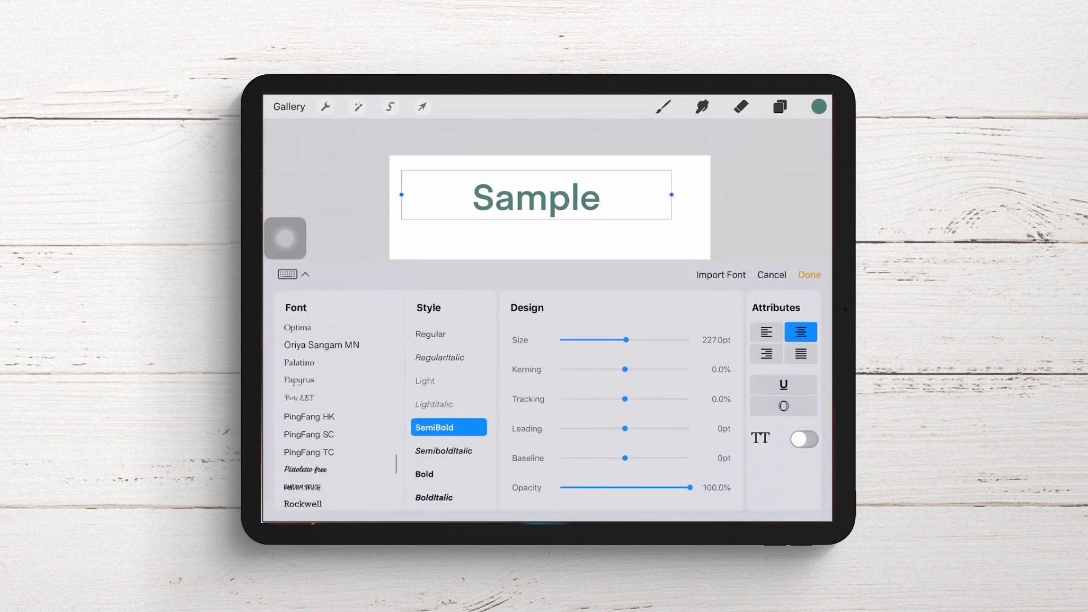
scroll("down", 3)
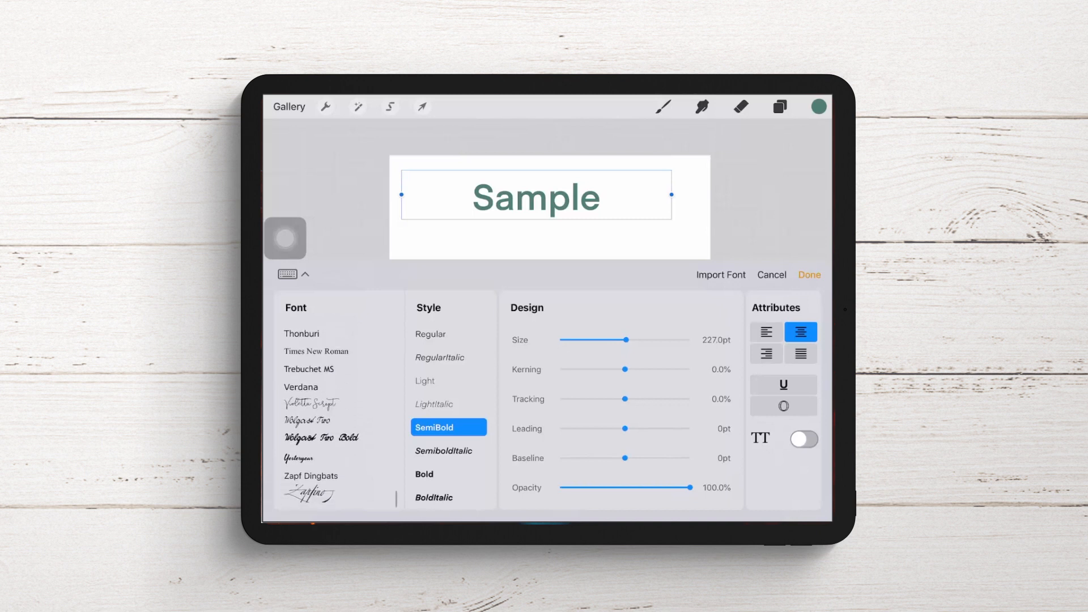
left_click(312, 403)
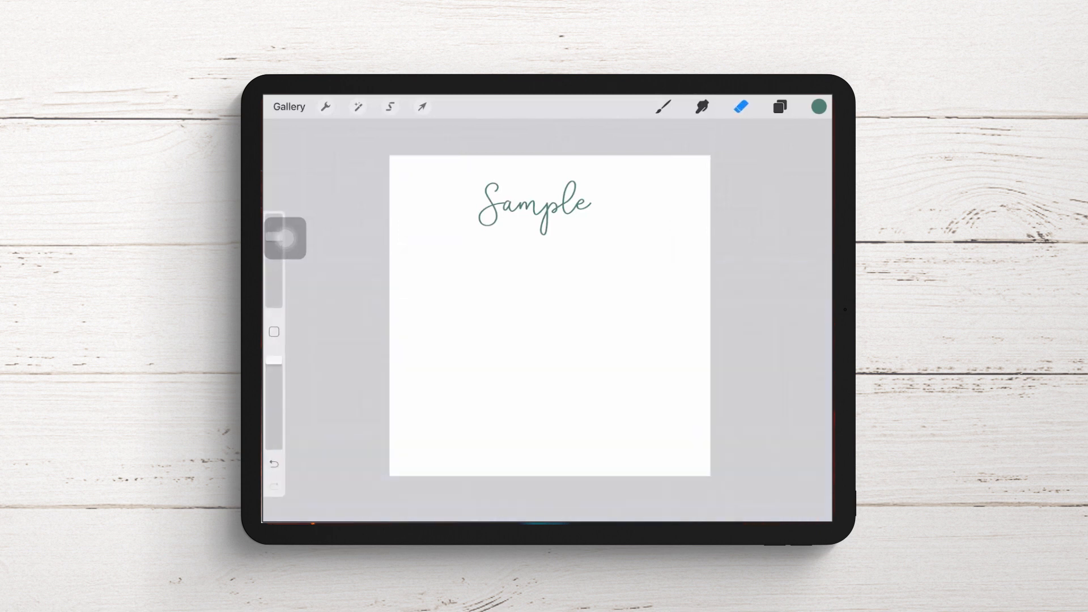
left_click_drag(284, 239, 284, 465)
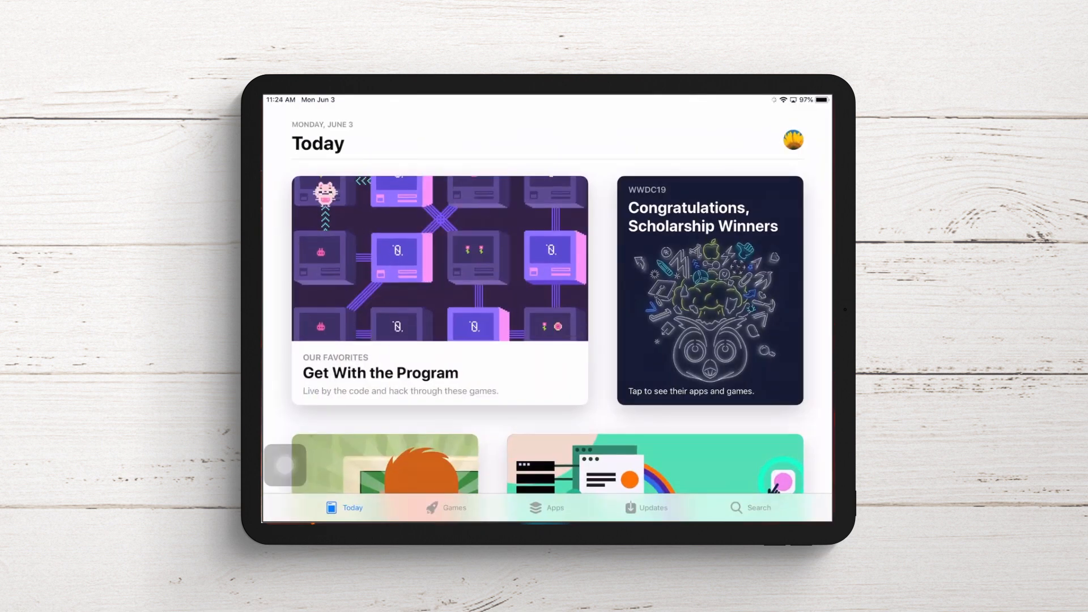
Step: Search the App Store for 'Unzip' and browse the zip utility results
left_click(758, 507)
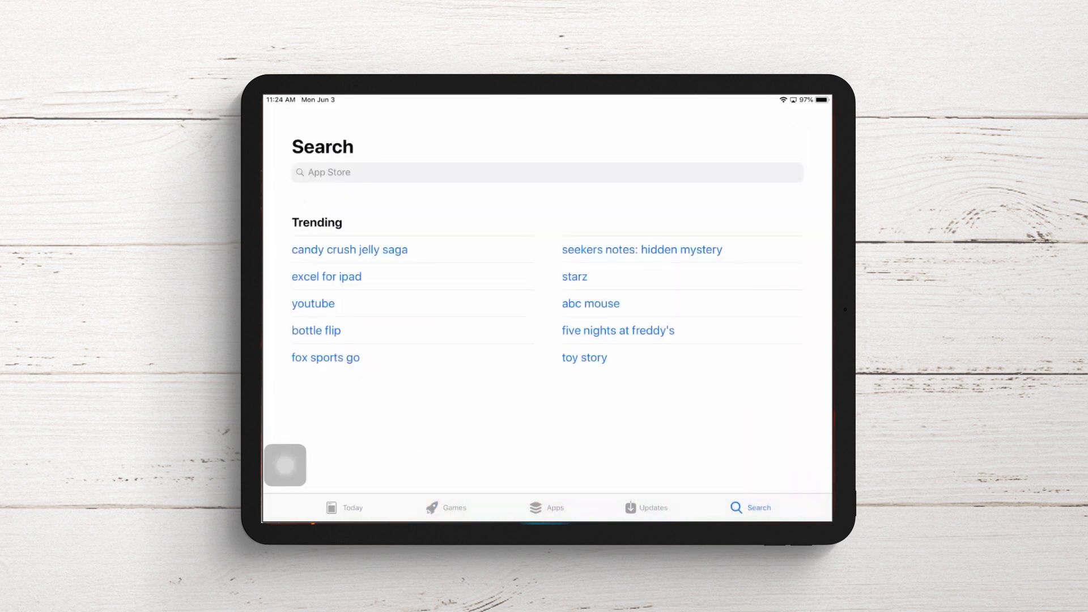
type("Unzip")
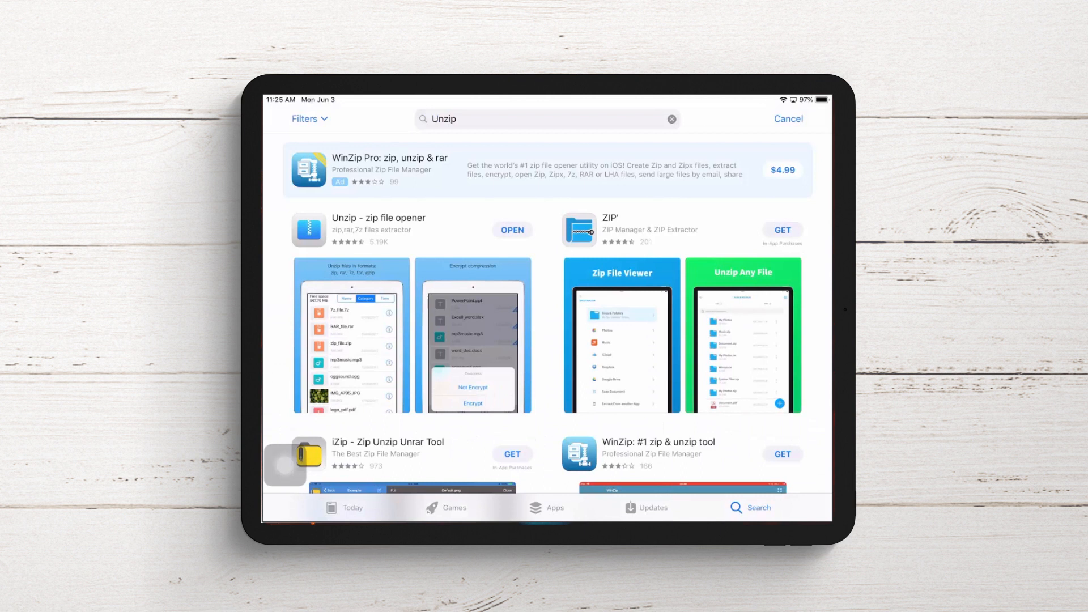
scroll("down", 3)
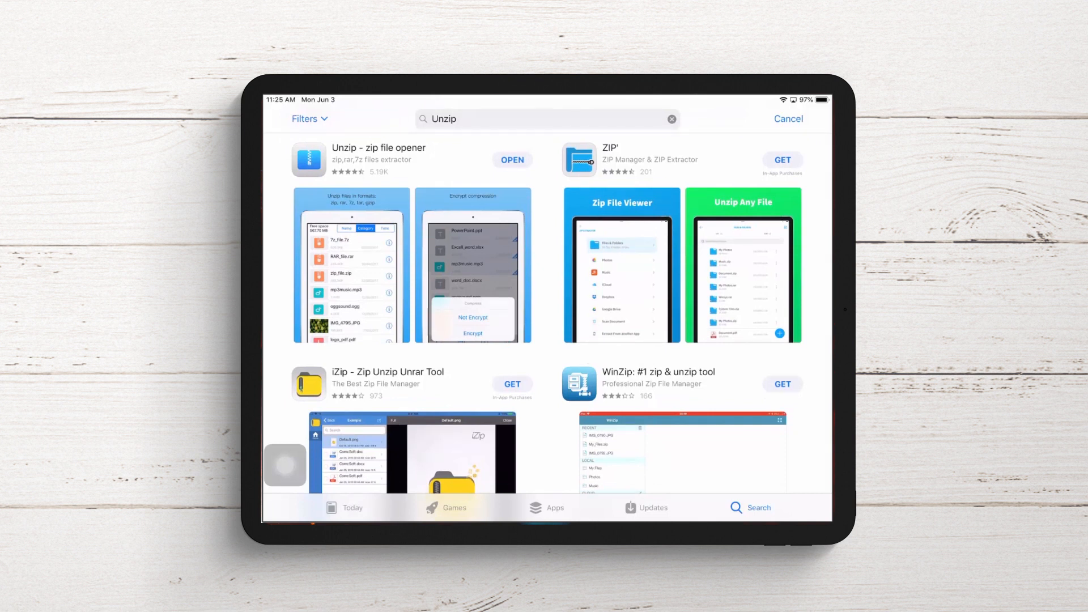
scroll("down", 3)
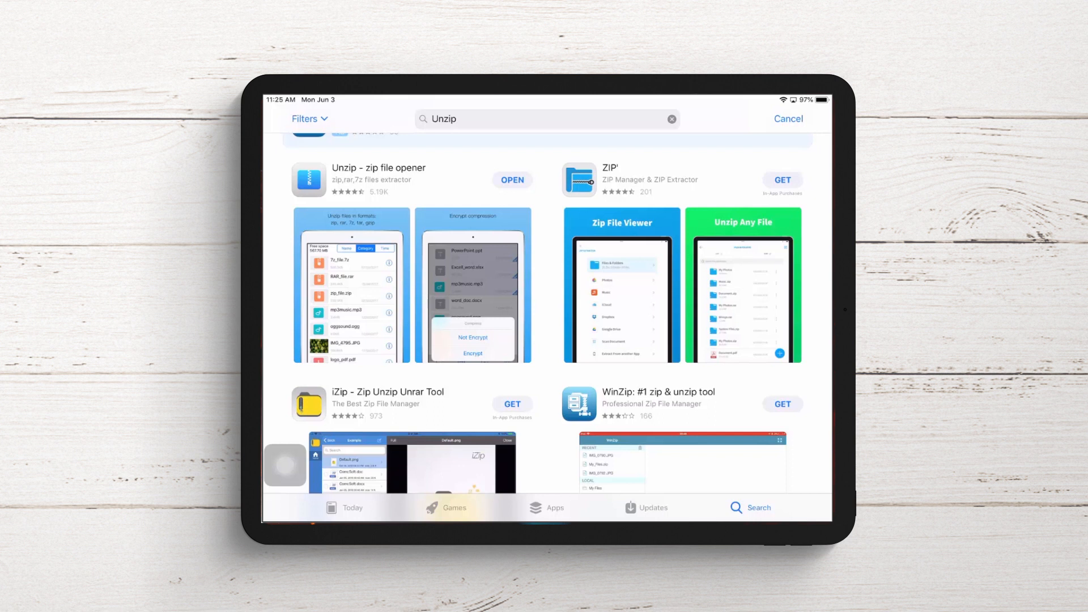
left_click(285, 466)
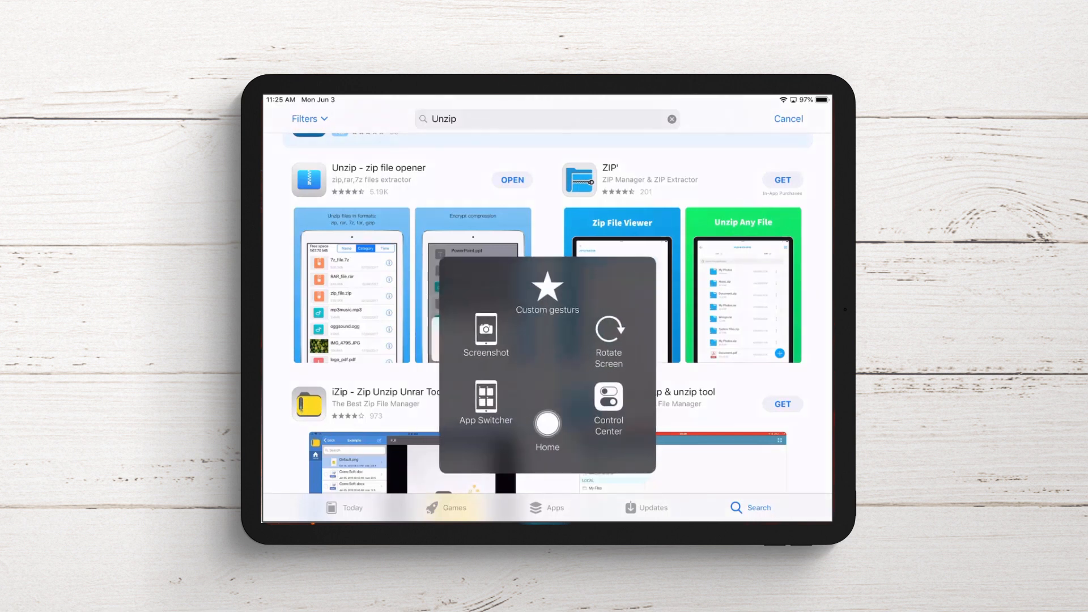
Step: Go back to Unzip and extract the Elderflower Script font zip into its folder
left_click(546, 426)
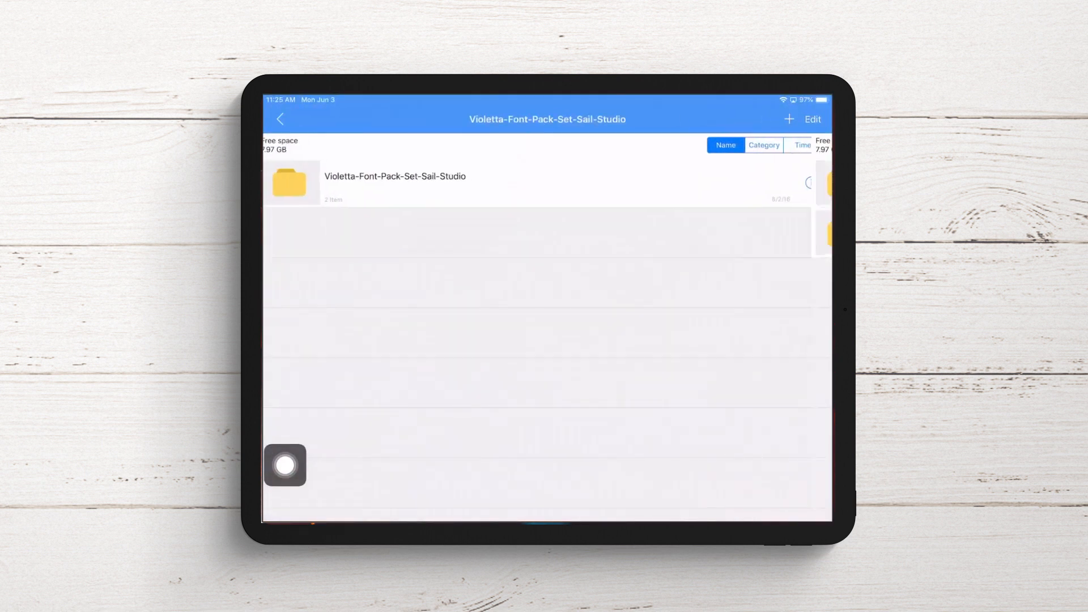
left_click(280, 119)
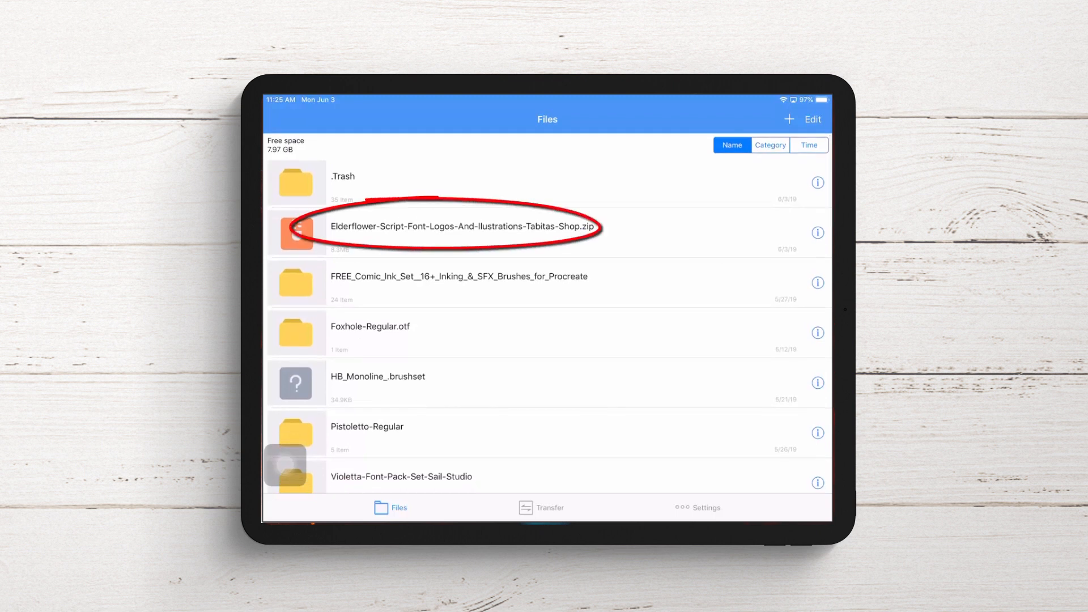
left_click(461, 226)
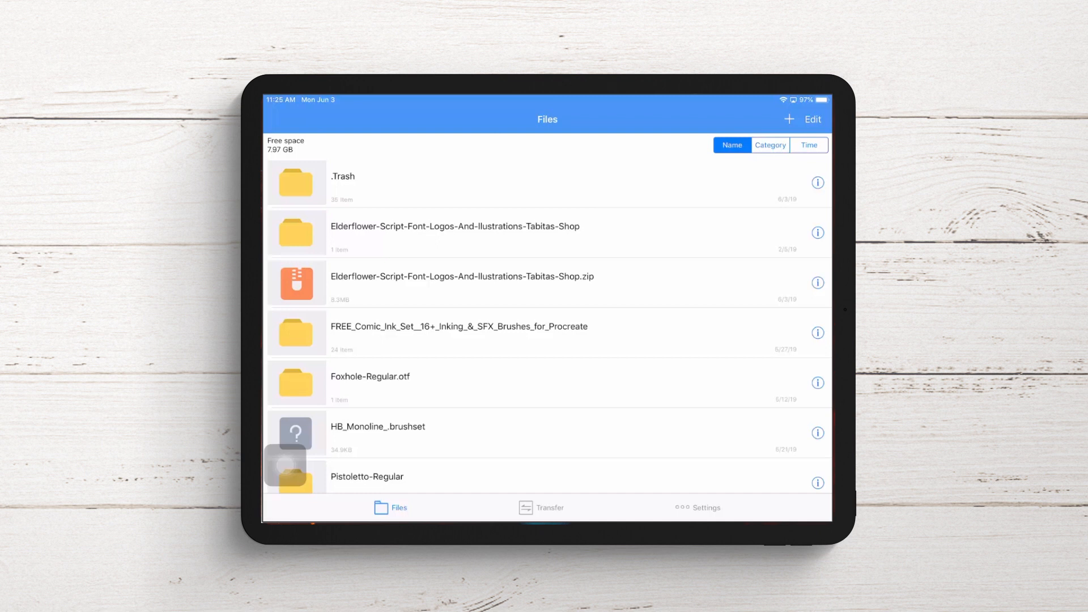
left_click(285, 464)
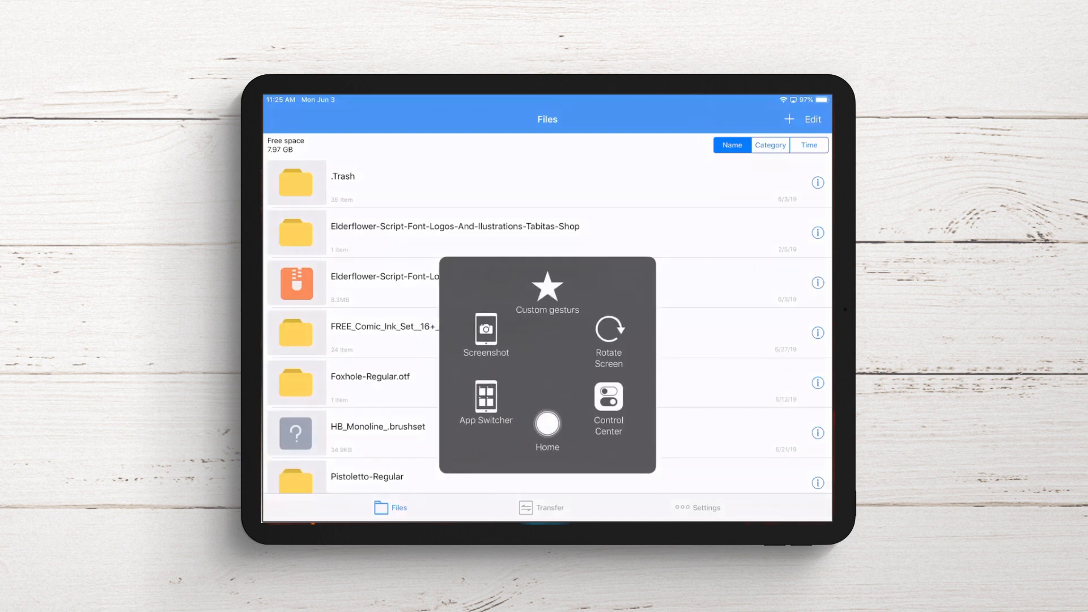
Step: Switch back to Procreate and delete Layer 1 holding the Sample text
left_click(485, 398)
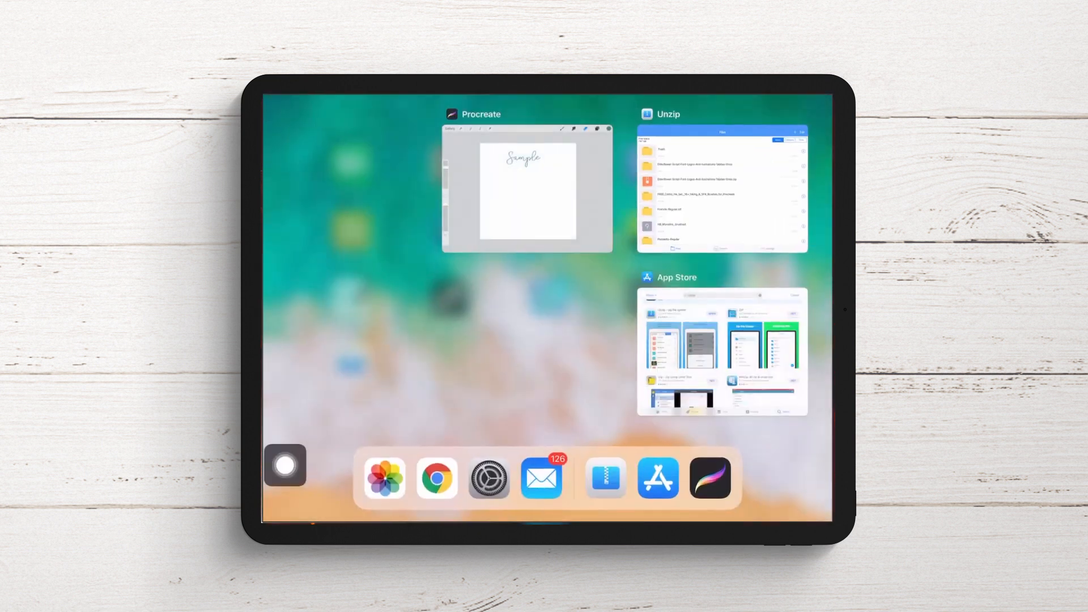
left_click(526, 189)
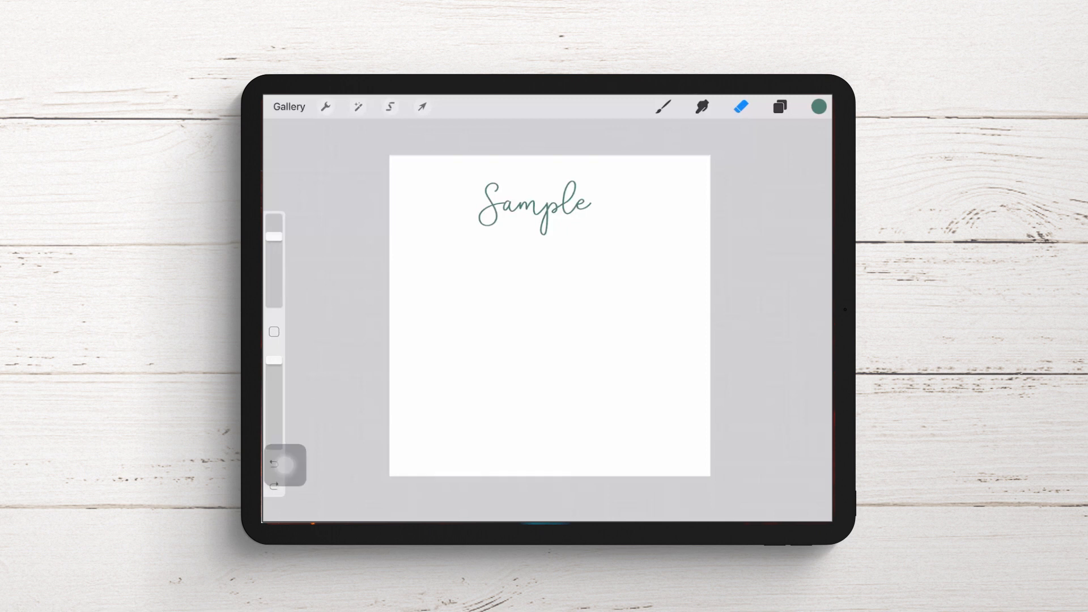
left_click(779, 106)
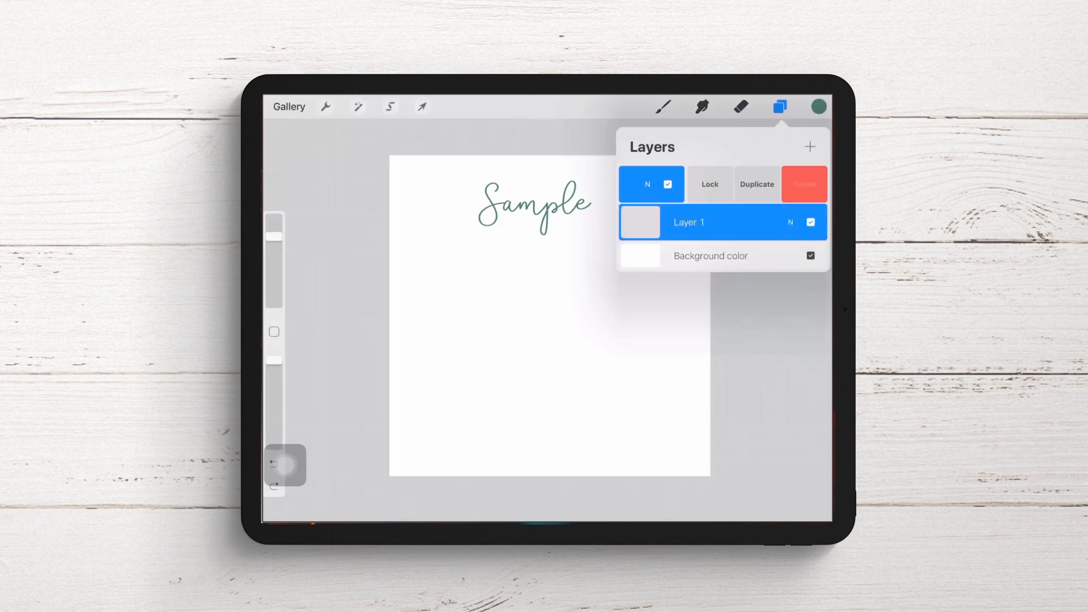
left_click(804, 183)
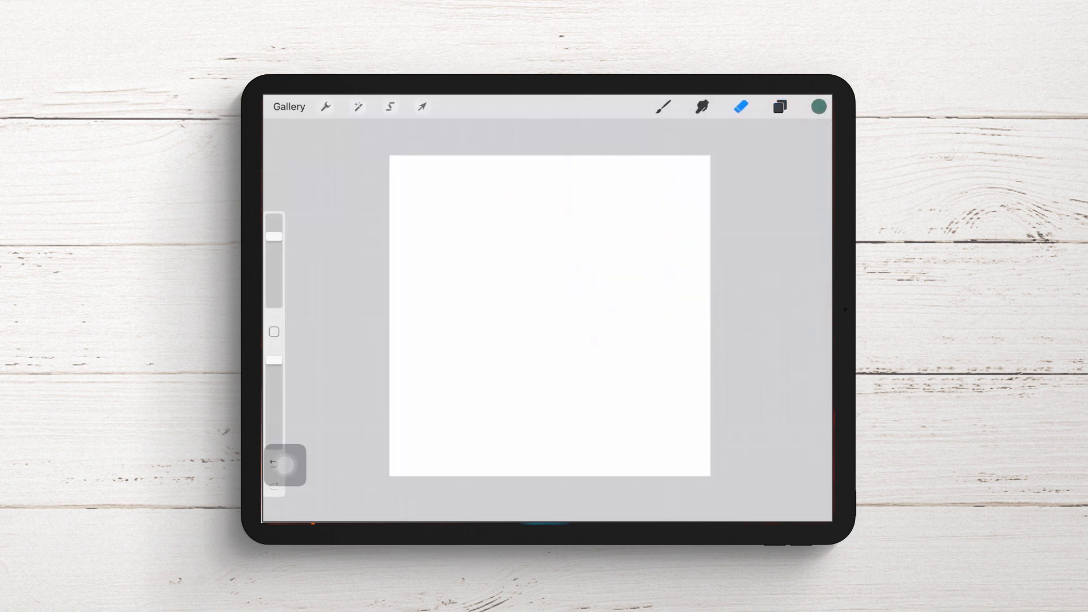
Step: Add a new 'Sample' text box and open its font and style options
left_click(324, 108)
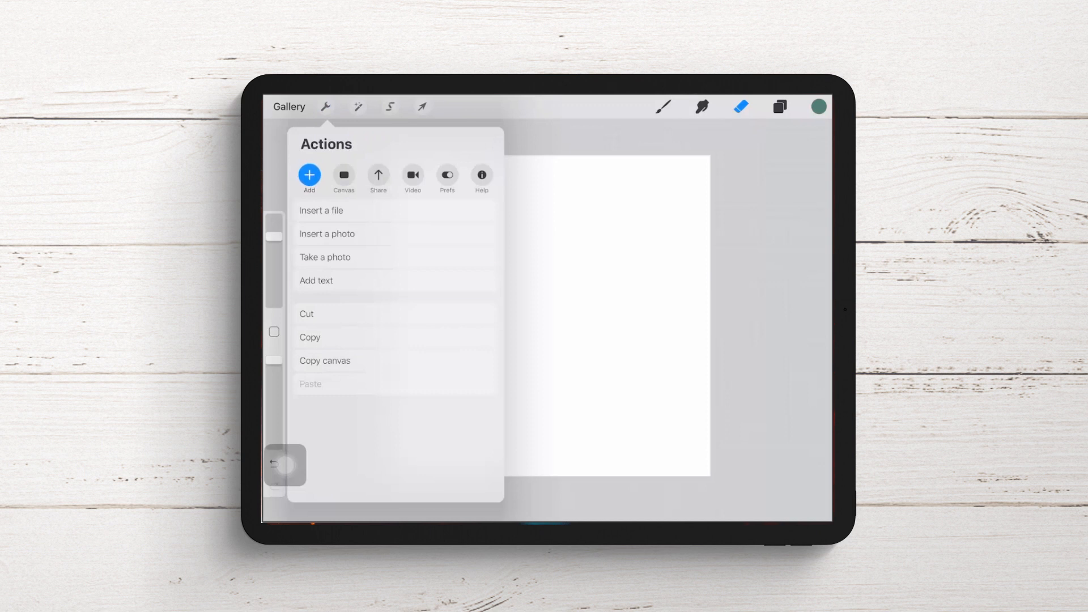
left_click(315, 280)
type("Sample")
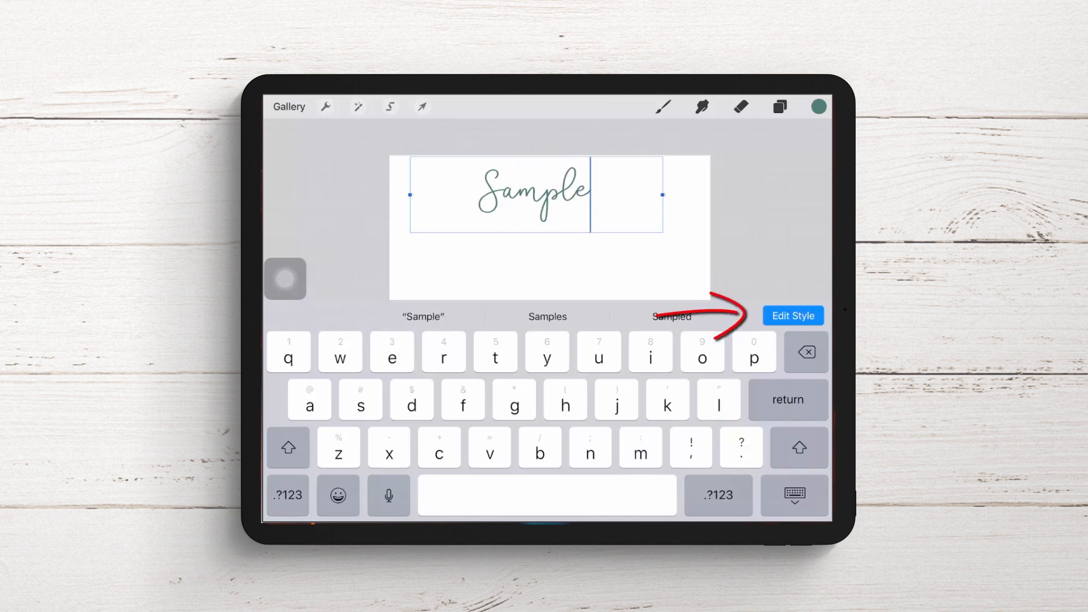
left_click(792, 316)
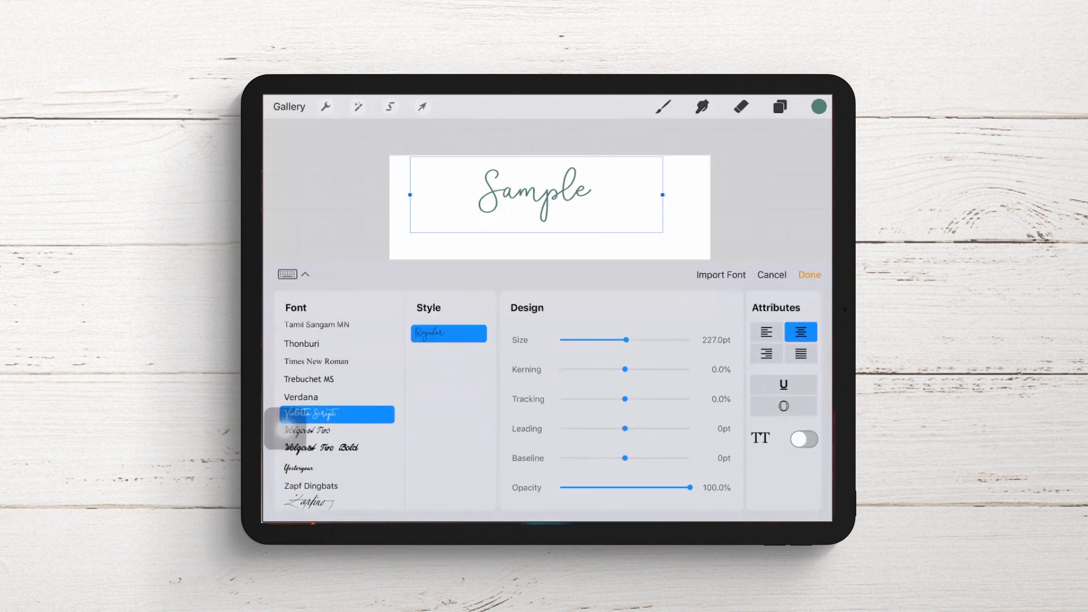
left_click(336, 413)
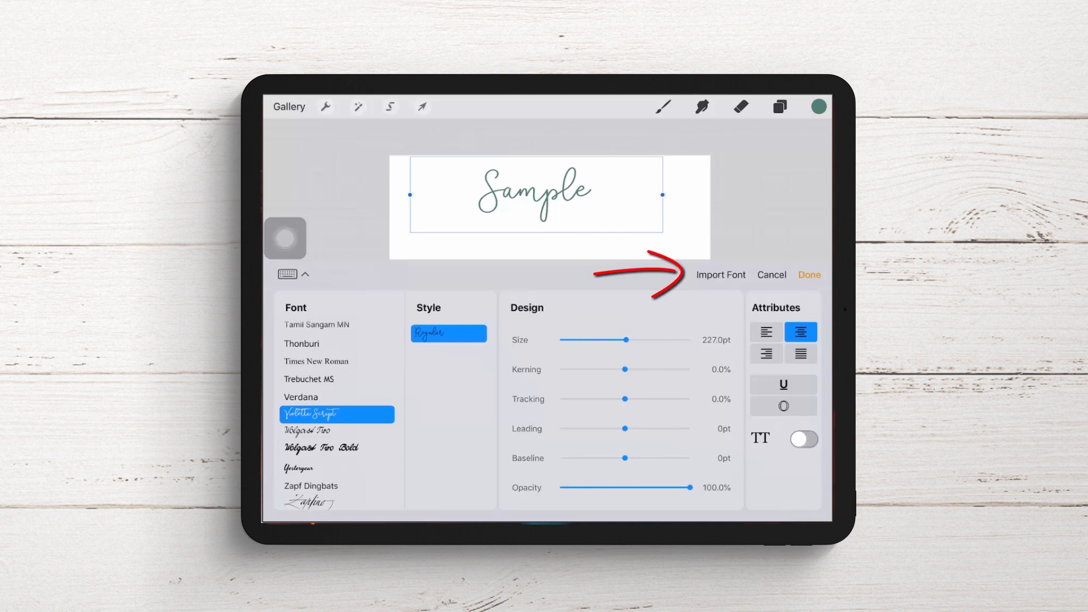
Step: Start a font import and browse On My iPad > Unzip > Elderflower-Script > Font
left_click(720, 275)
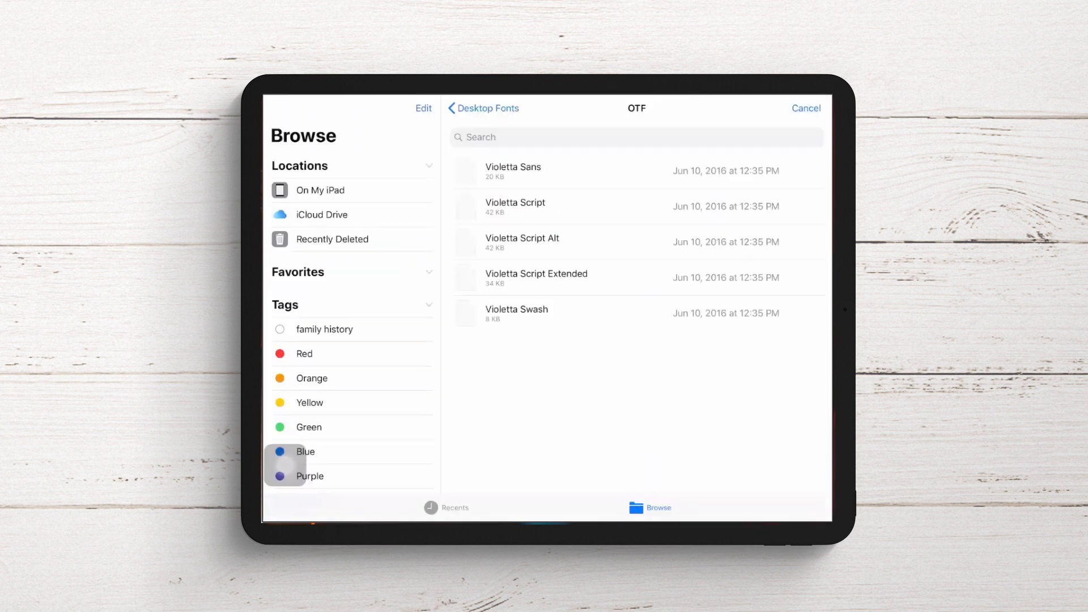
left_click(320, 190)
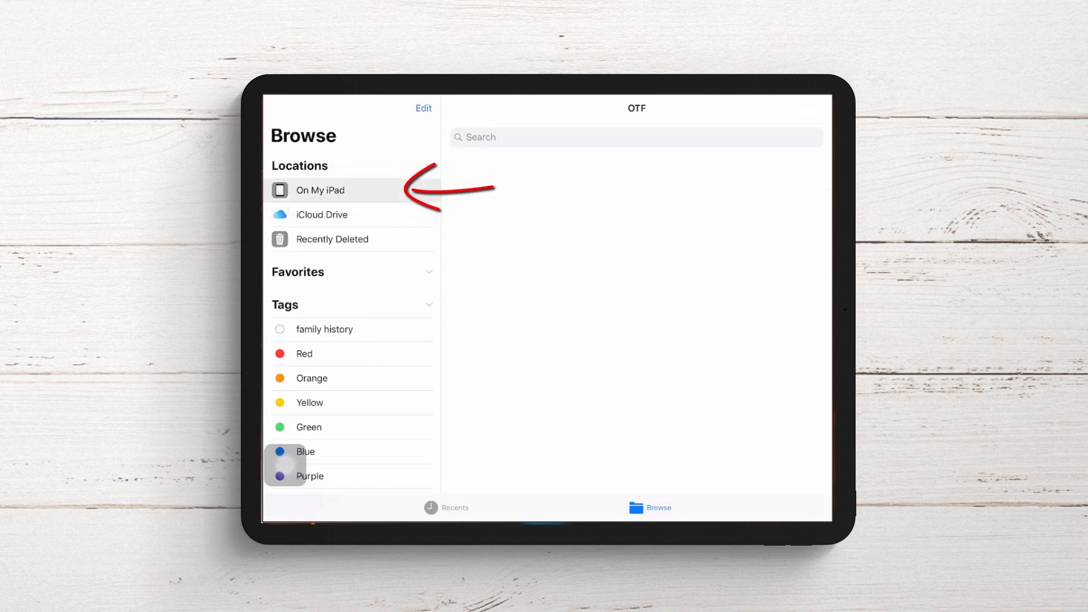
left_click(319, 189)
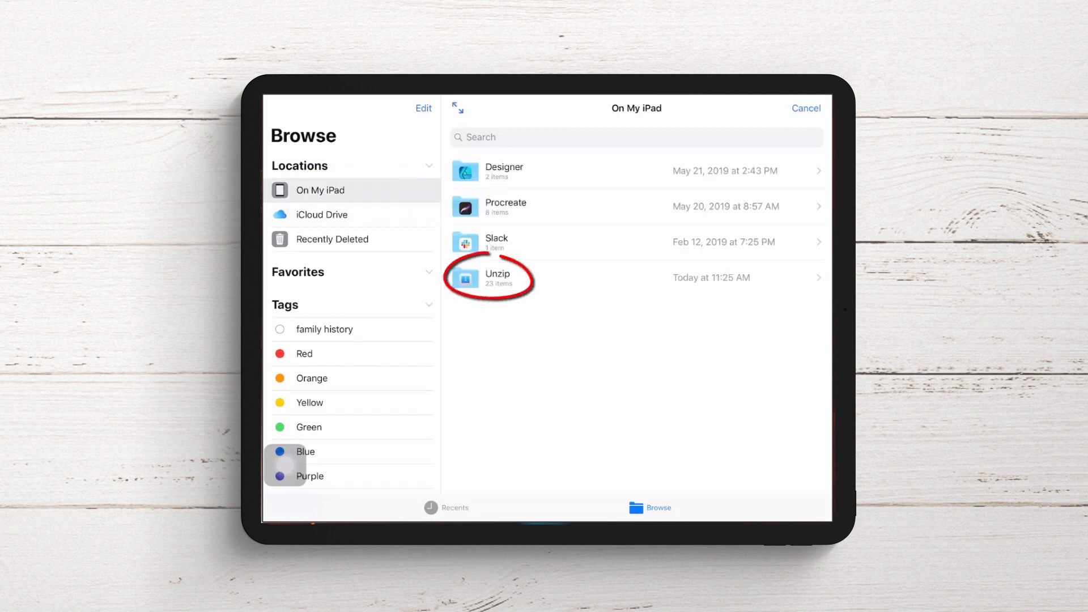
left_click(496, 277)
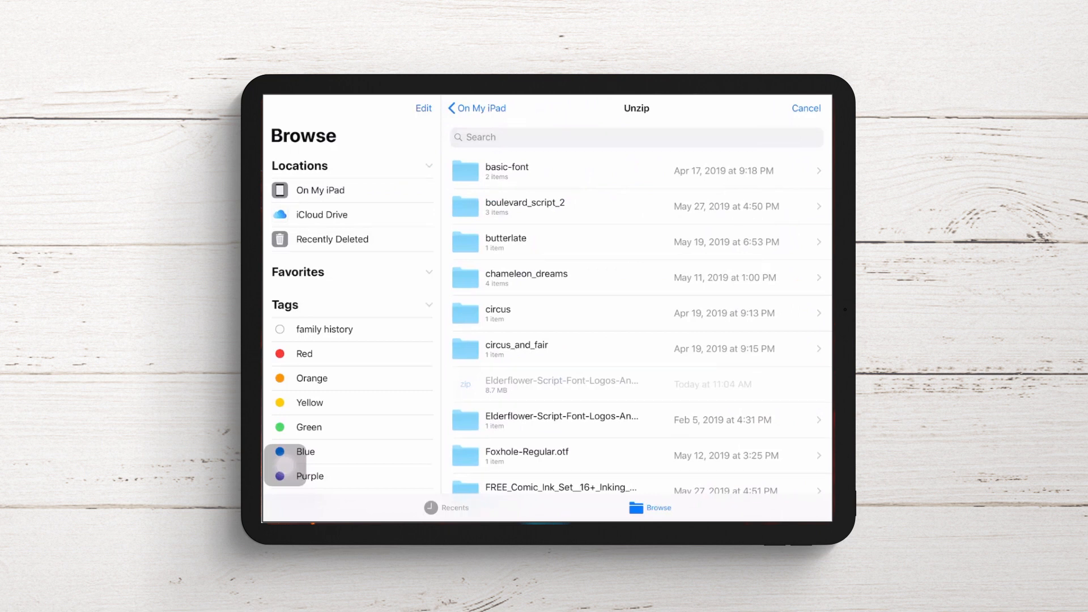
scroll("down", 3)
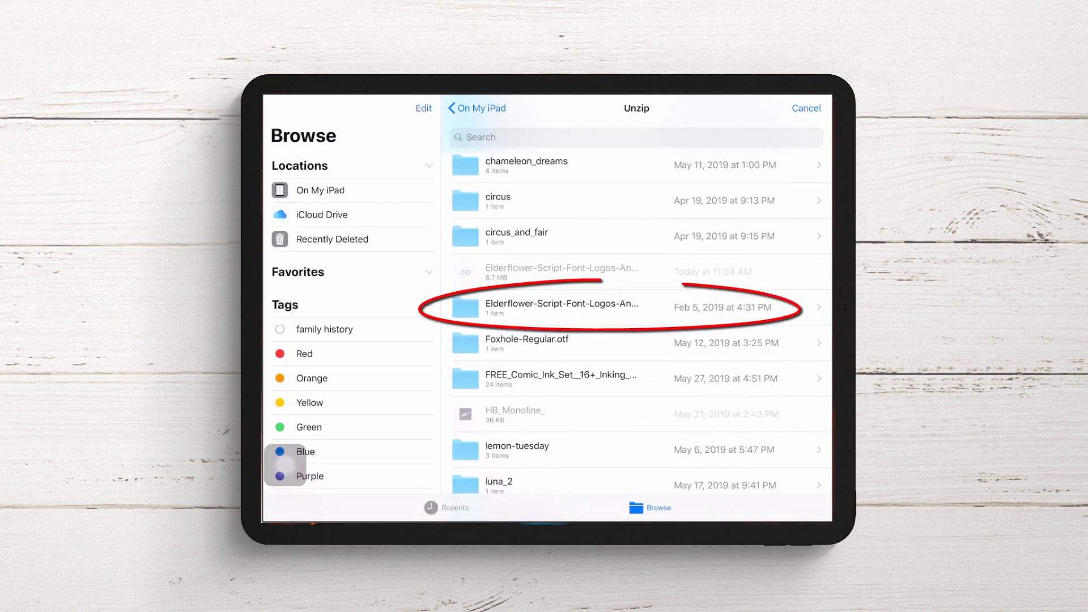
left_click(562, 308)
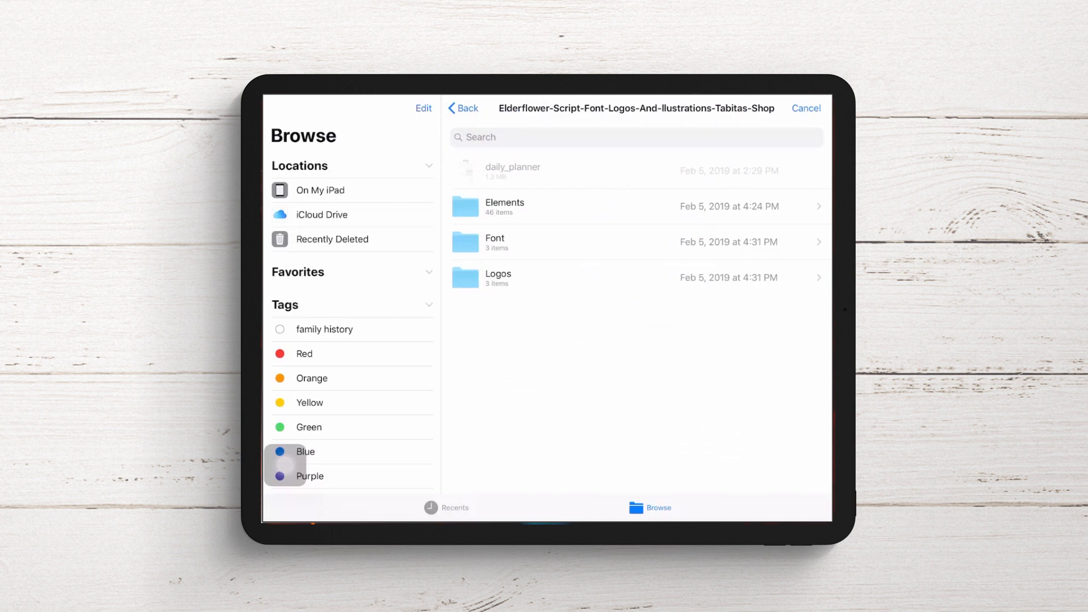
left_click(495, 241)
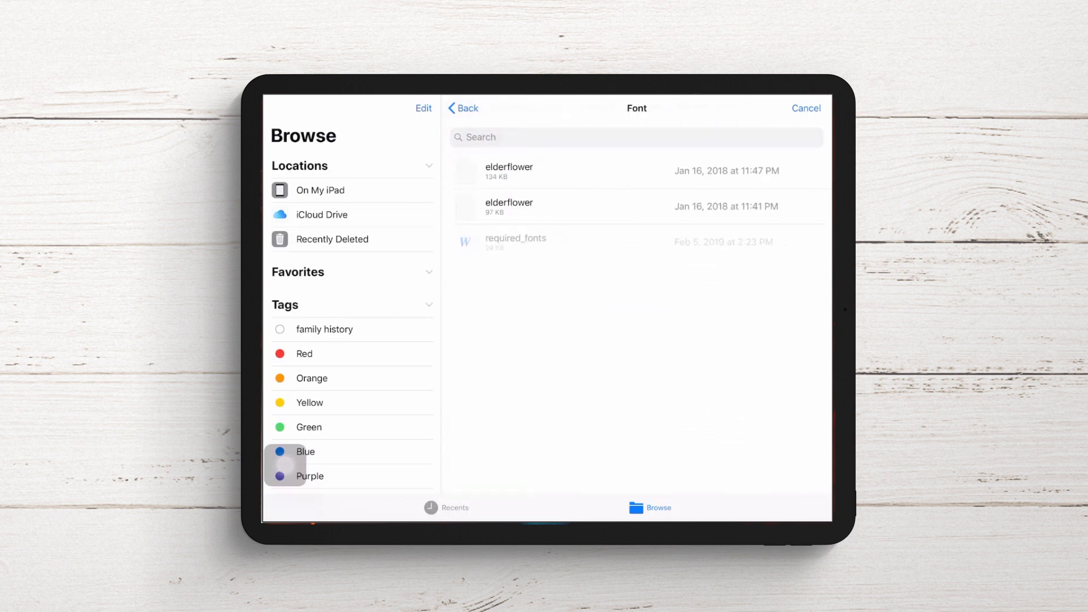
left_click(538, 170)
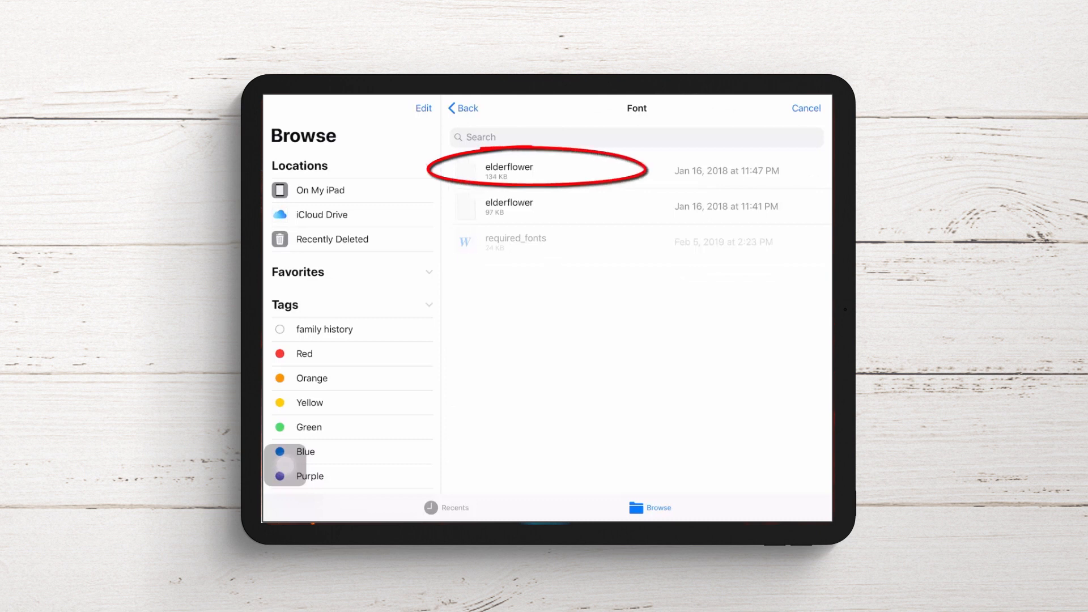
Step: Import the 134 KB elderflower font file and scroll through the font list
left_click(510, 170)
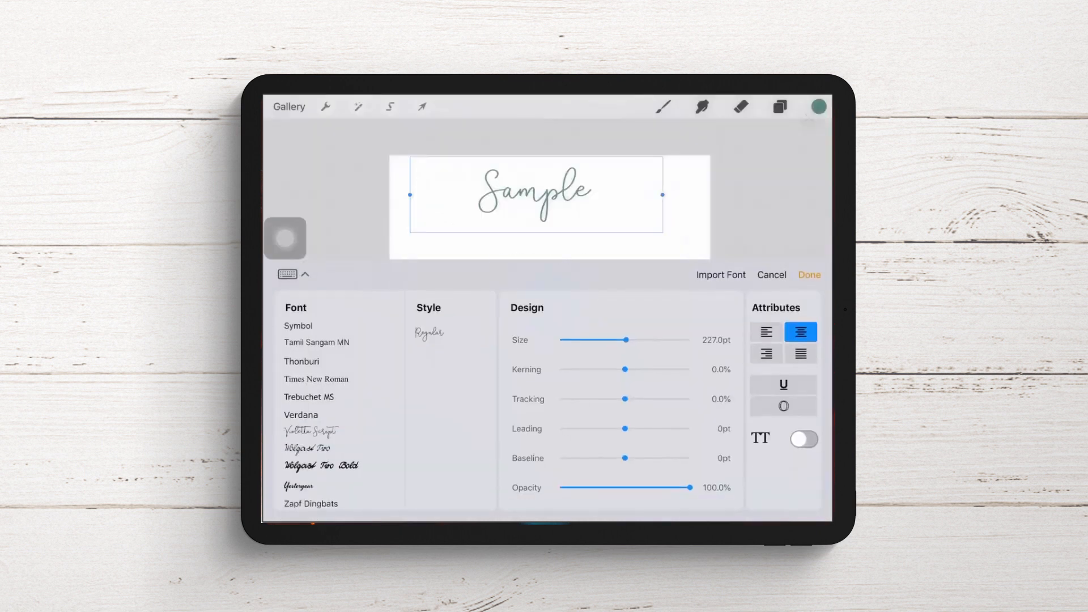
scroll("down", 3)
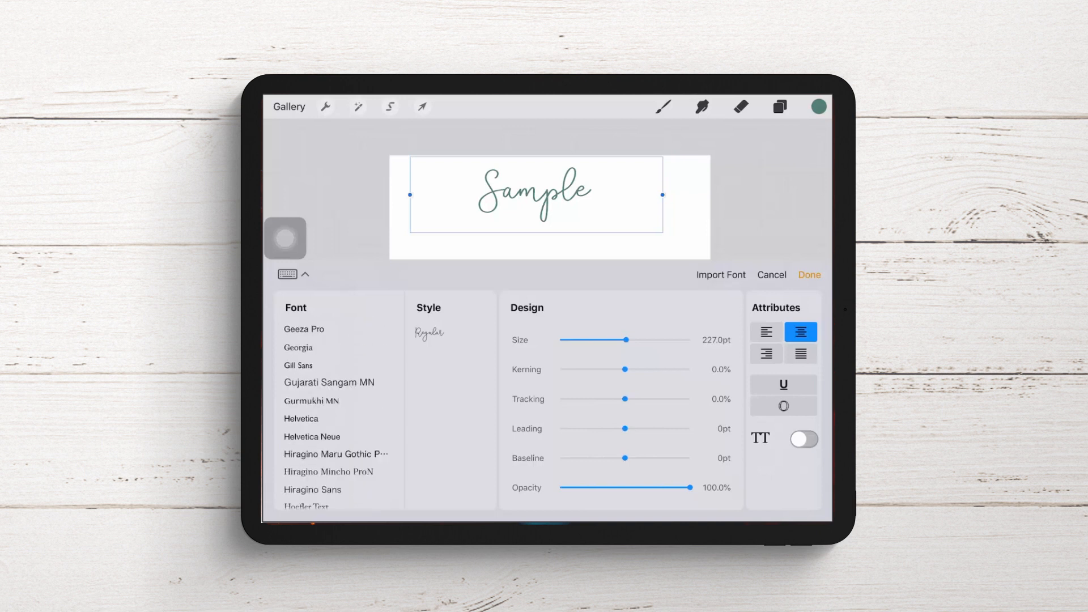
scroll("down", 3)
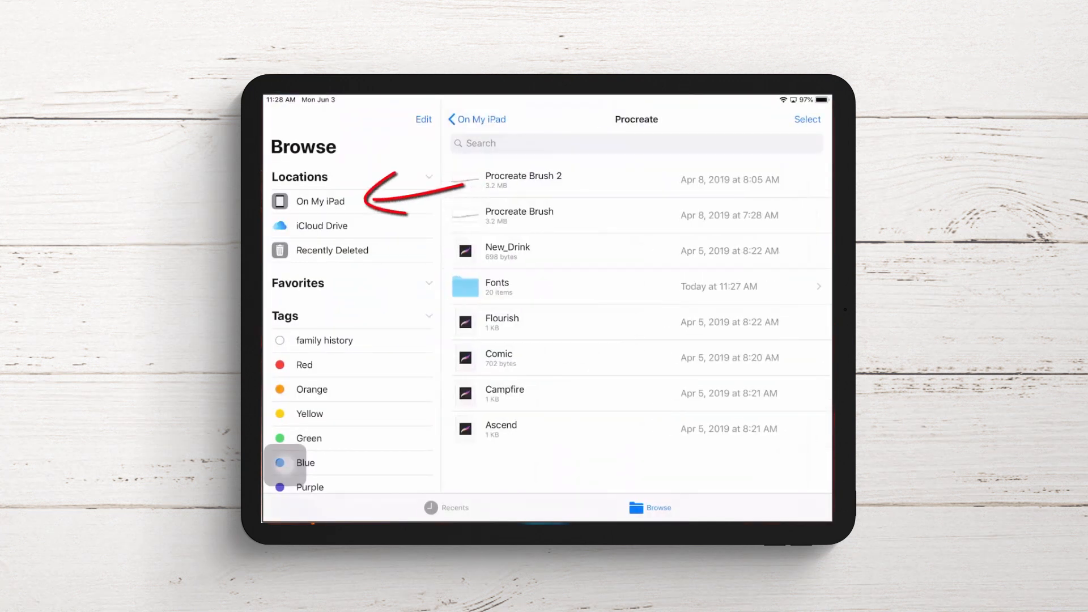
Step: View the installed fonts in Files under On My iPad > Procreate > Fonts, then return to Procreate
left_click(476, 118)
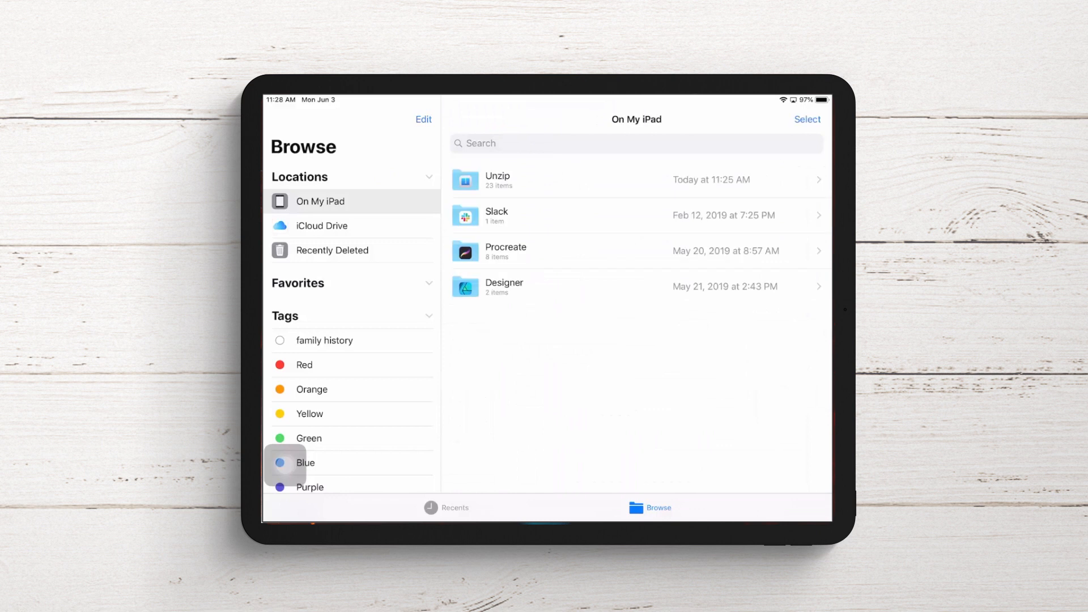
left_click_drag(573, 246, 634, 235)
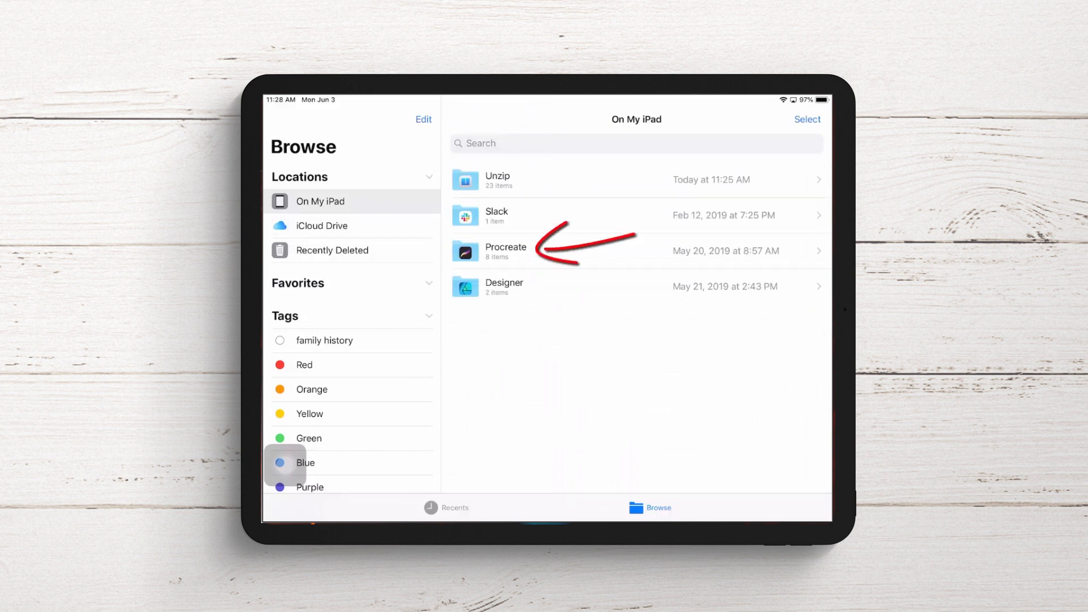
left_click(505, 250)
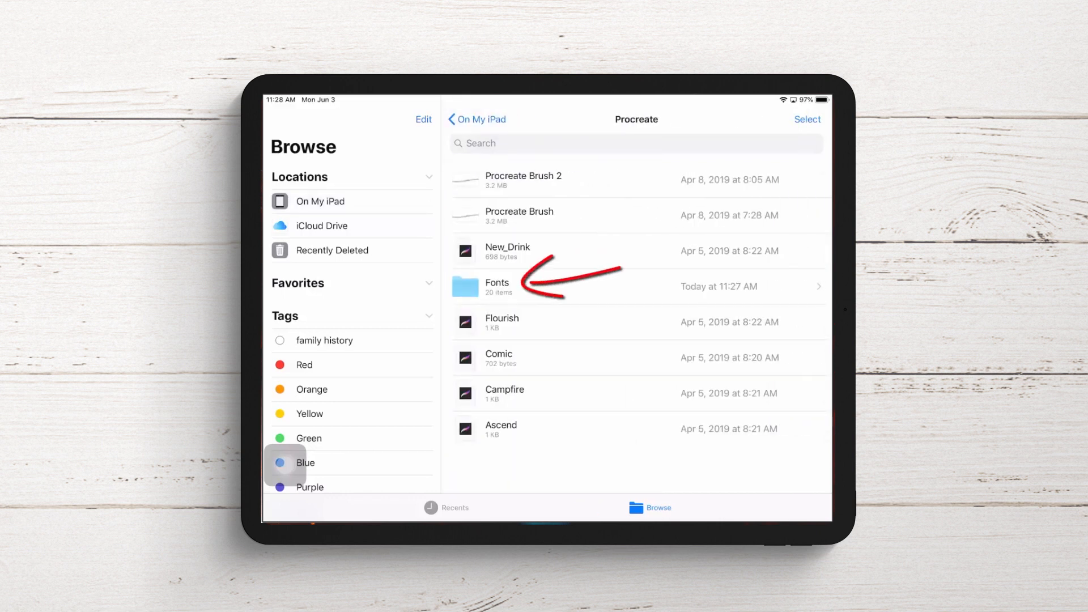
left_click(496, 286)
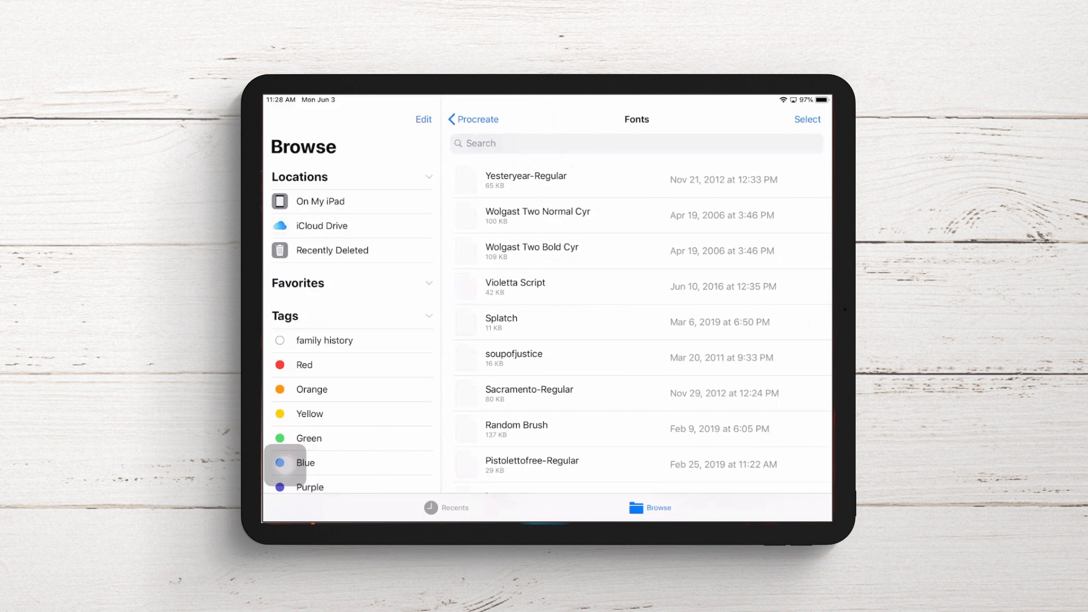
scroll("down", 3)
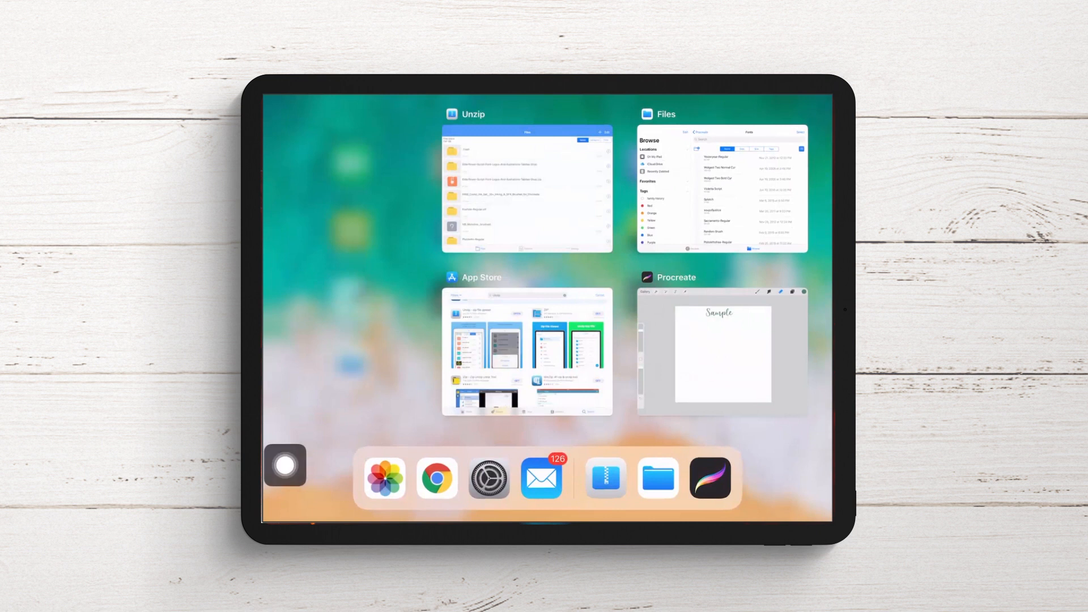
left_click(721, 350)
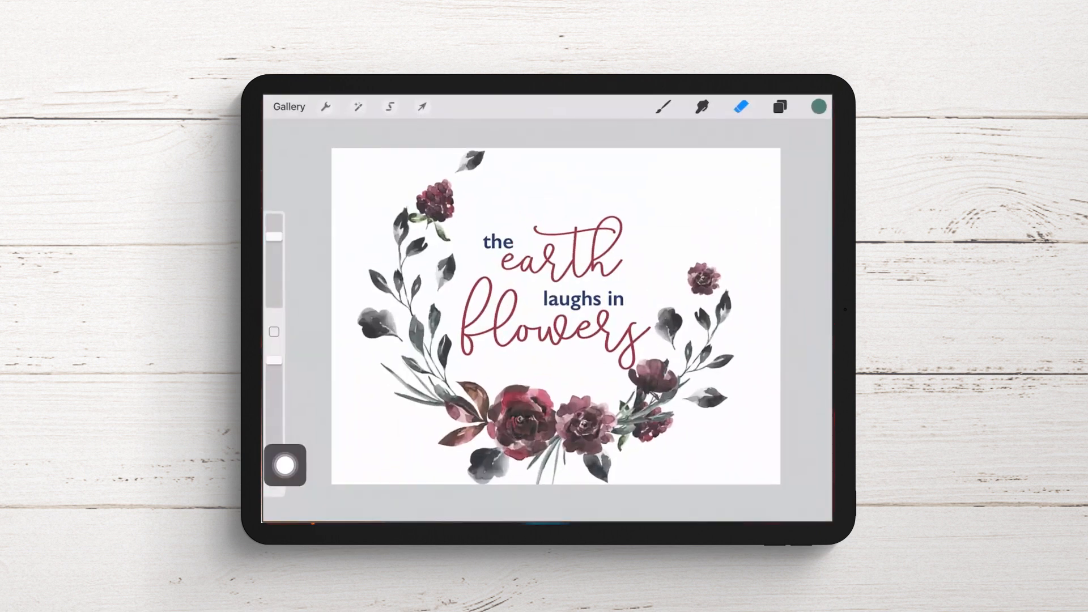